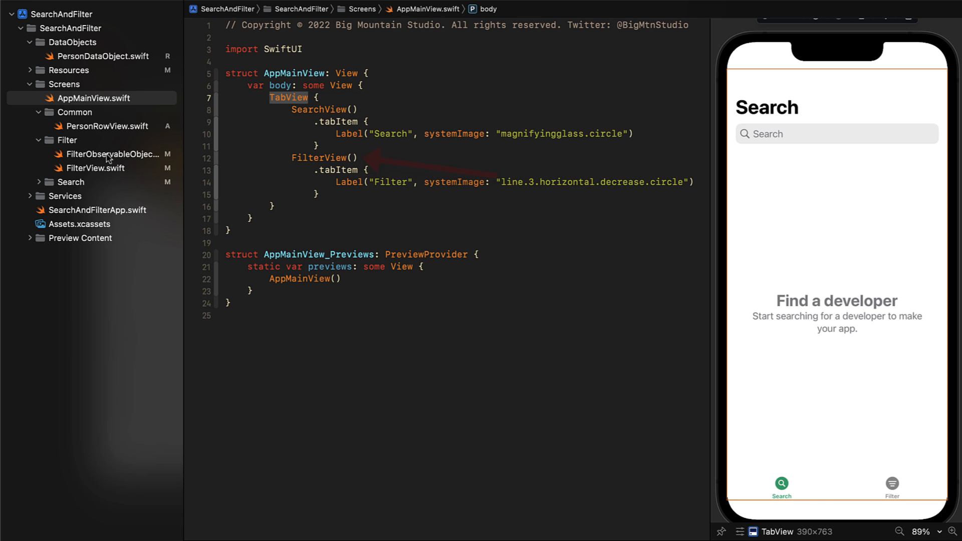
- Review FilterView.swift's PersonRowView list and its oo observable object property
{"action": "left_click", "coordinate": [97, 168]}
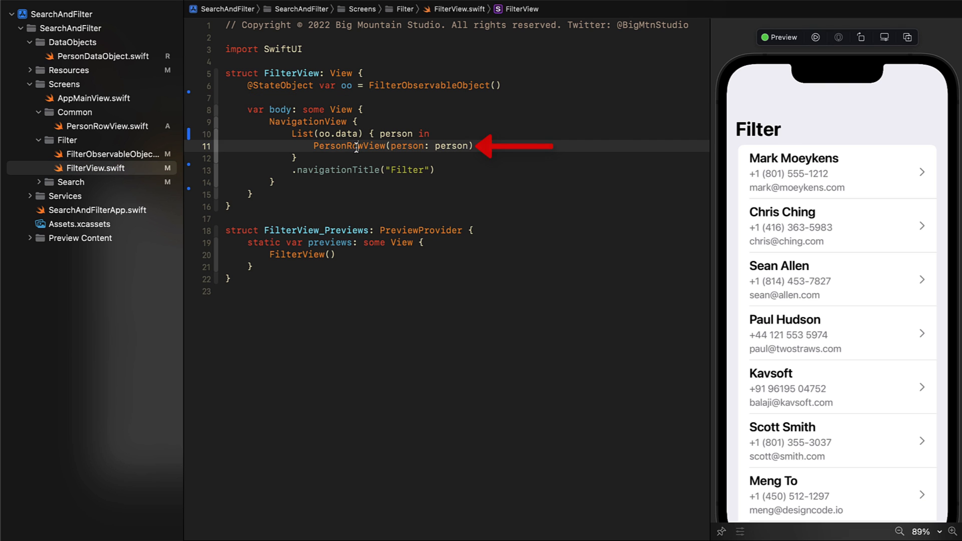
{"action": "left_click", "coordinate": [350, 147]}
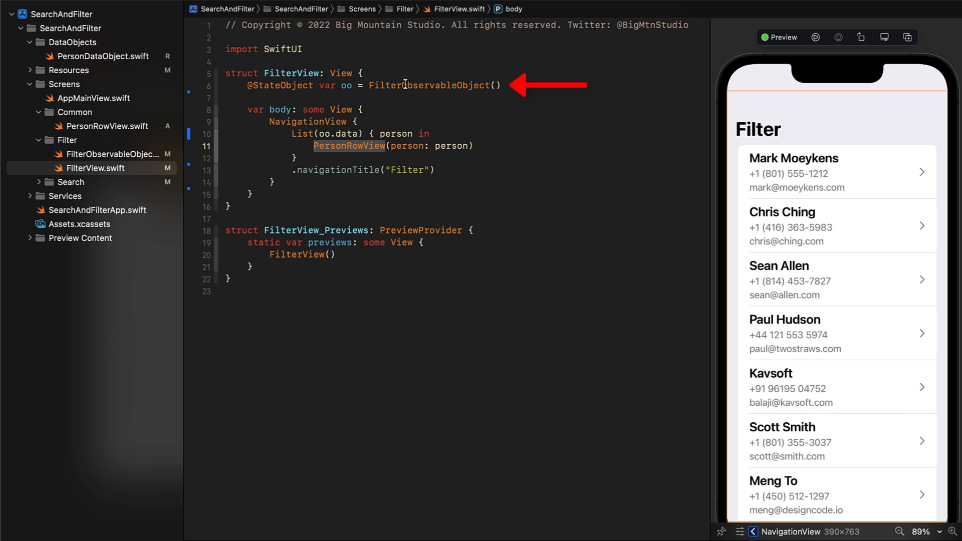
{"action": "double_click", "coordinate": [345, 85]}
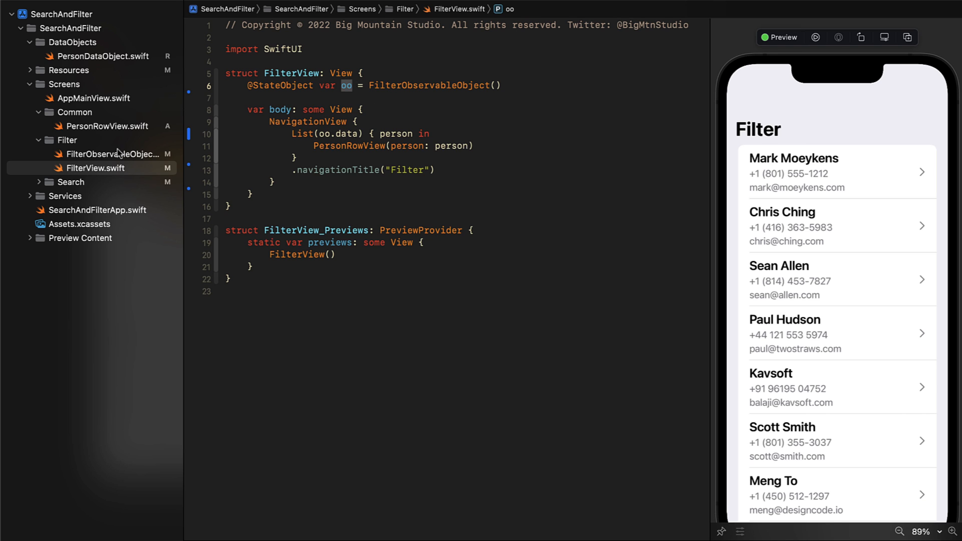
- Review FilterObservableObject's published data array and its getData() mock loading
{"action": "left_click", "coordinate": [110, 155]}
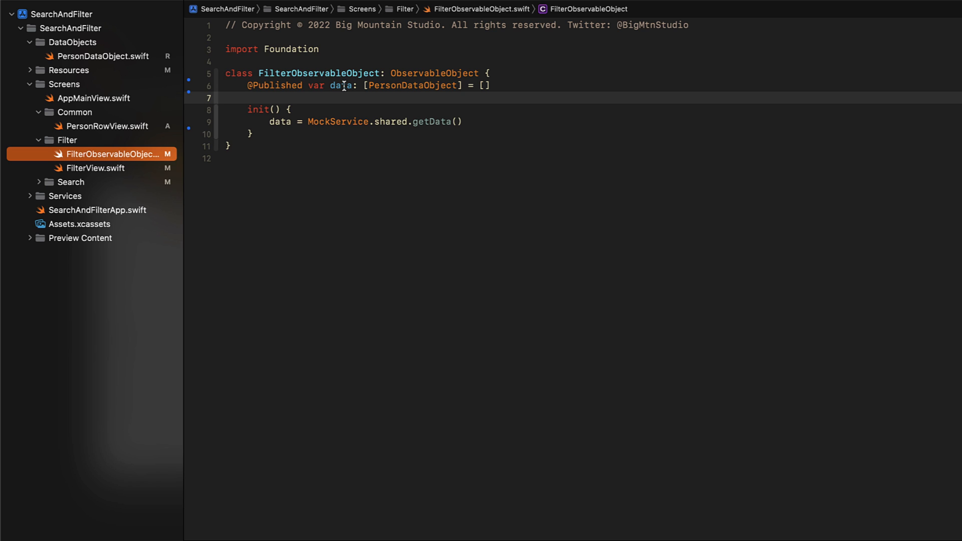
{"action": "double_click", "coordinate": [341, 85]}
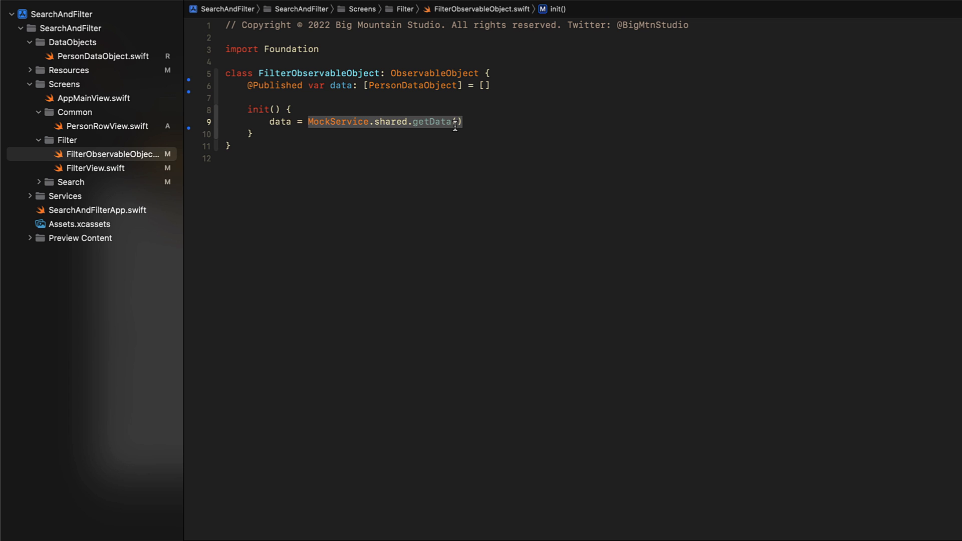
{"action": "left_click", "coordinate": [96, 167]}
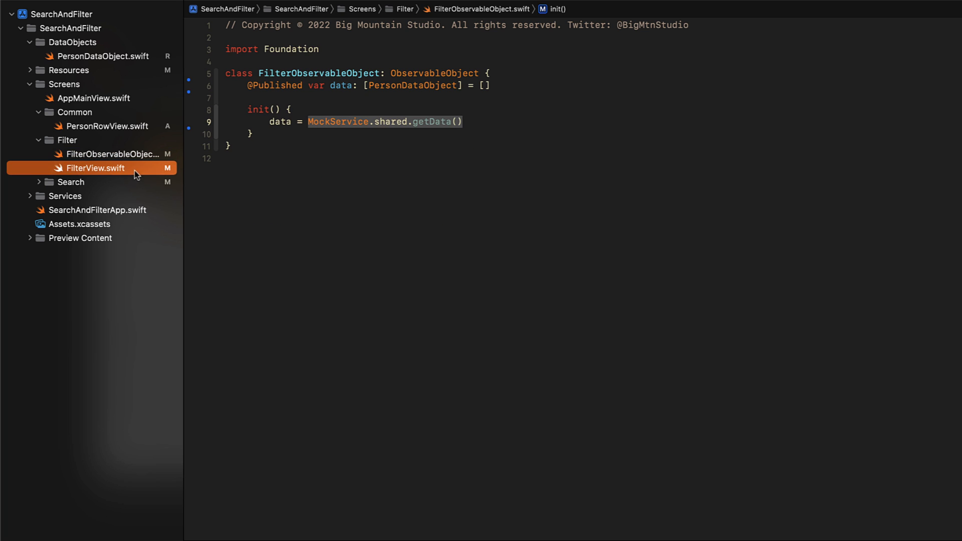
- Back in FilterView, add a .searchable(text:) modifier after the NavigationView with a placeholder binding
{"action": "left_click", "coordinate": [95, 168]}
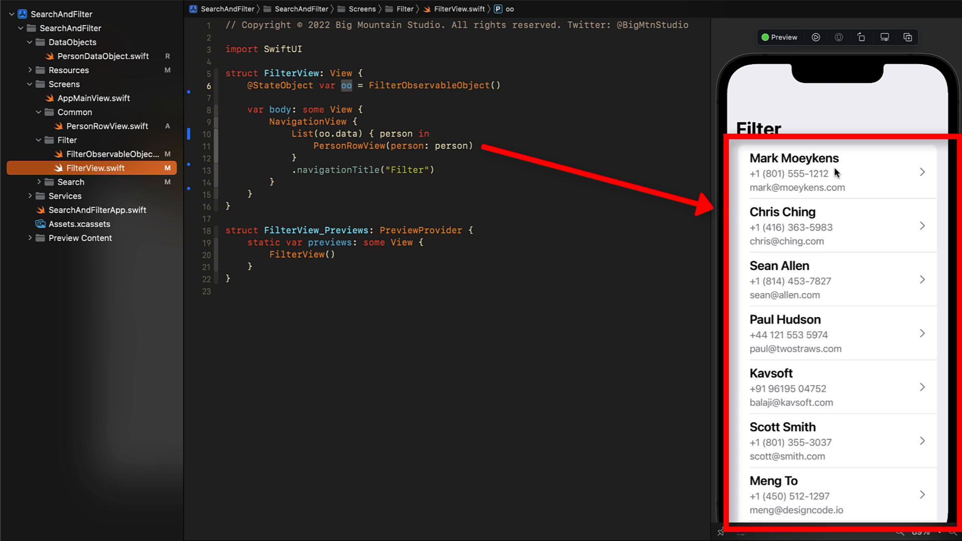
{"action": "mouse_move", "coordinate": [861, 411]}
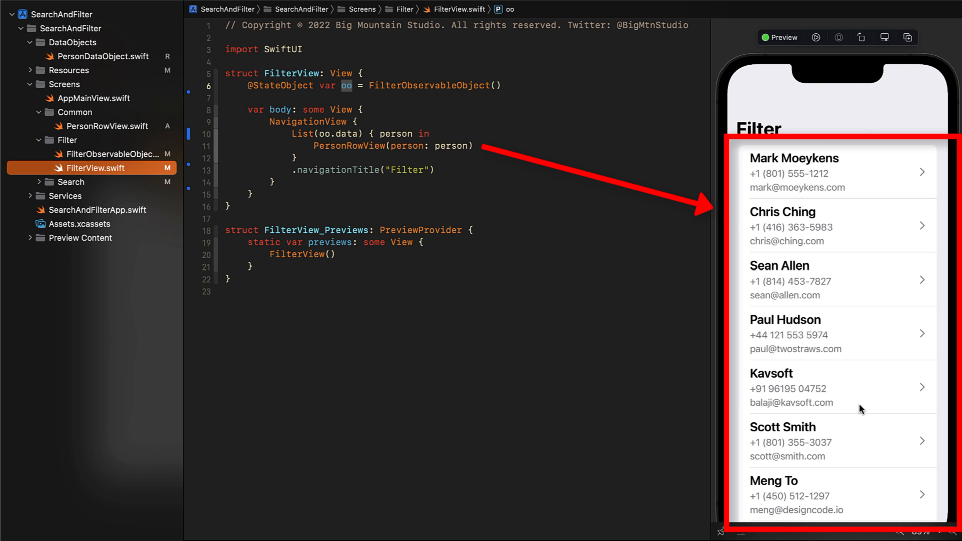
{"action": "scroll", "scroll_direction": "down", "scroll_amount": 3}
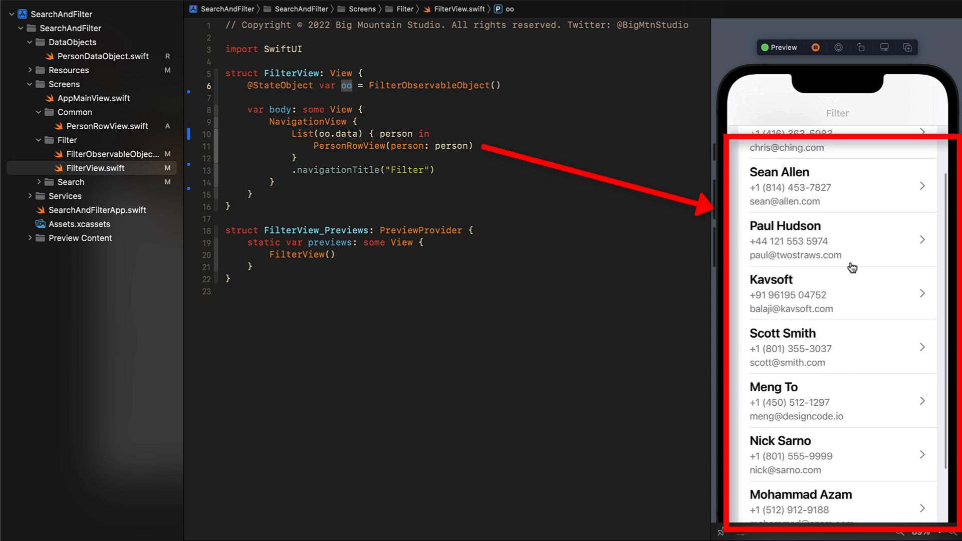
{"action": "scroll", "scroll_direction": "down", "scroll_amount": 3}
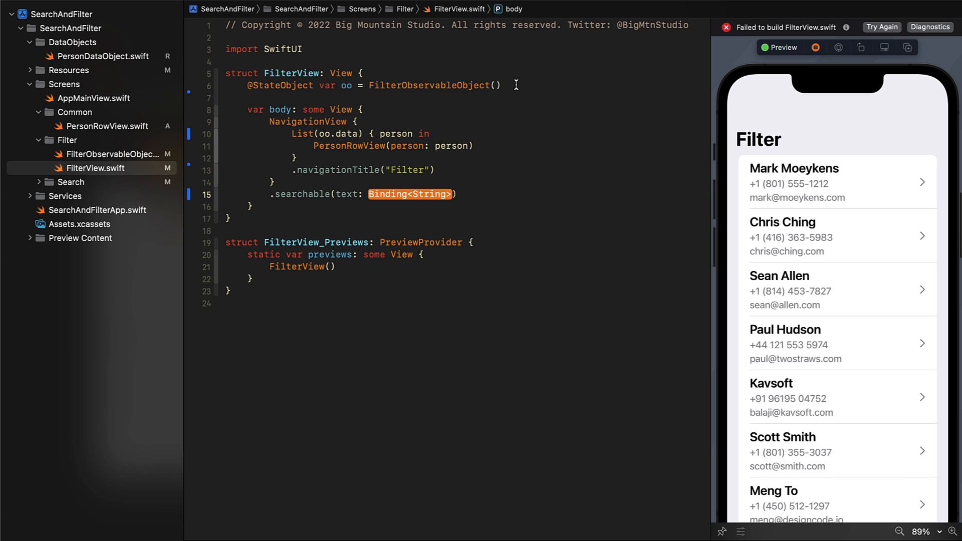
{"action": "type", "text": "@"}
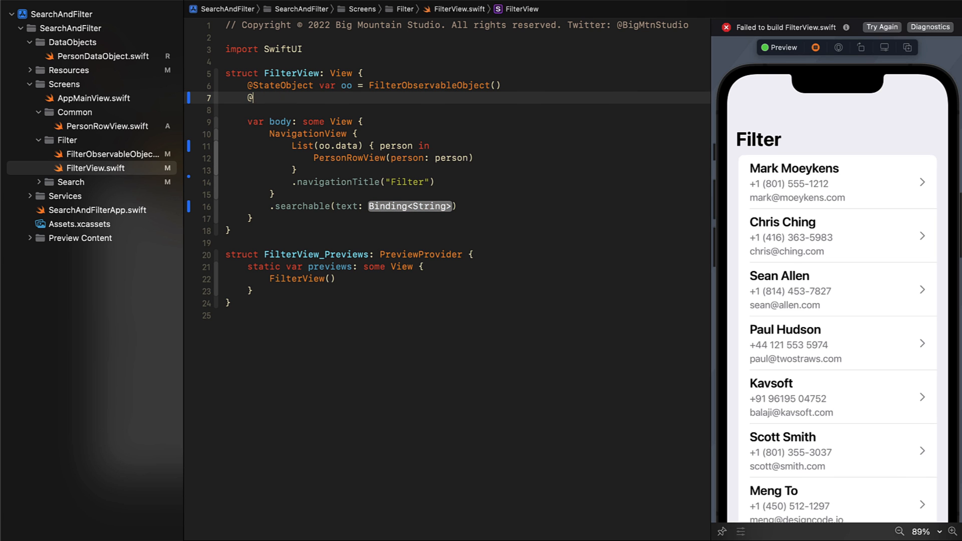
{"action": "type", "text": "State"}
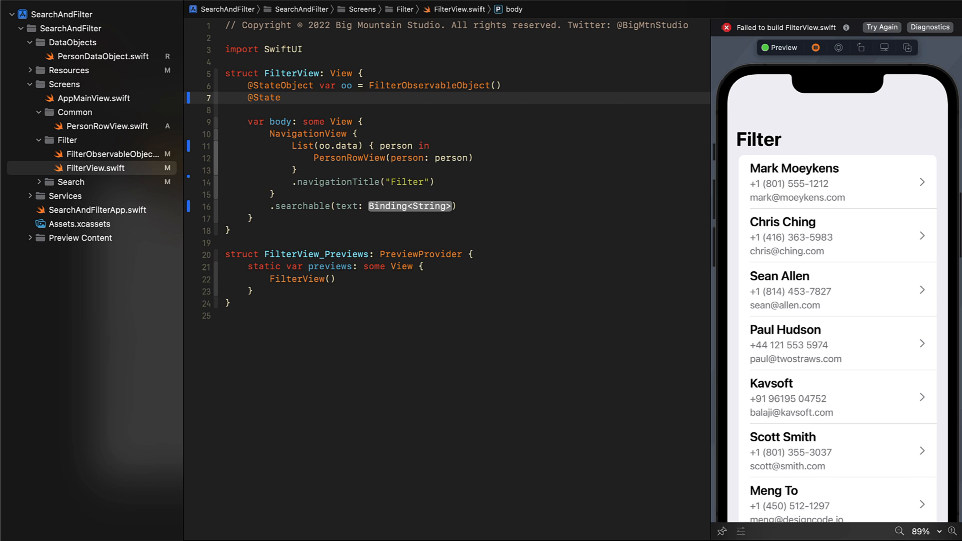
{"action": "type", "text": "private var searchTerm = \"\""}
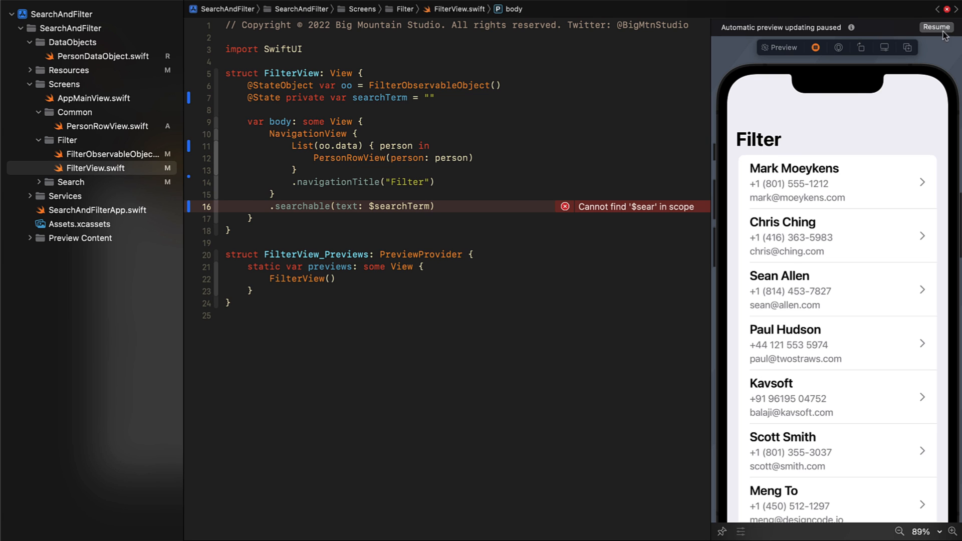
{"action": "left_click", "coordinate": [937, 27]}
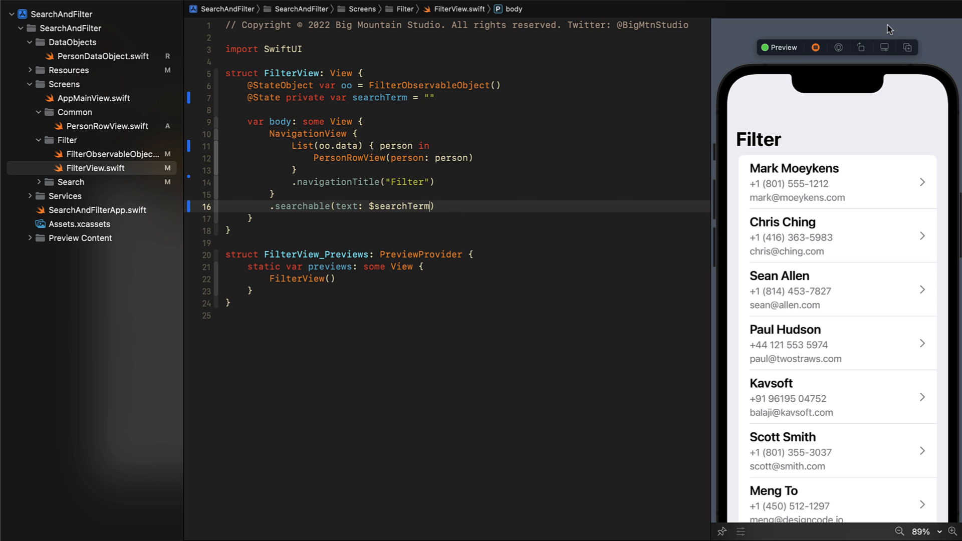
{"action": "mouse_move", "coordinate": [135, 42]}
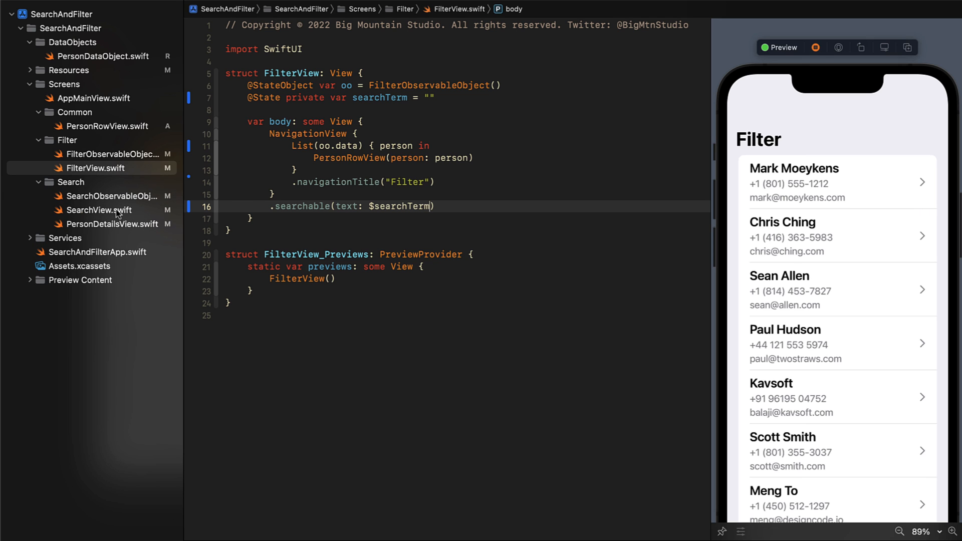
- Compare with SearchView's search term usage, then return to FilterView showing its search field
{"action": "left_click", "coordinate": [104, 210]}
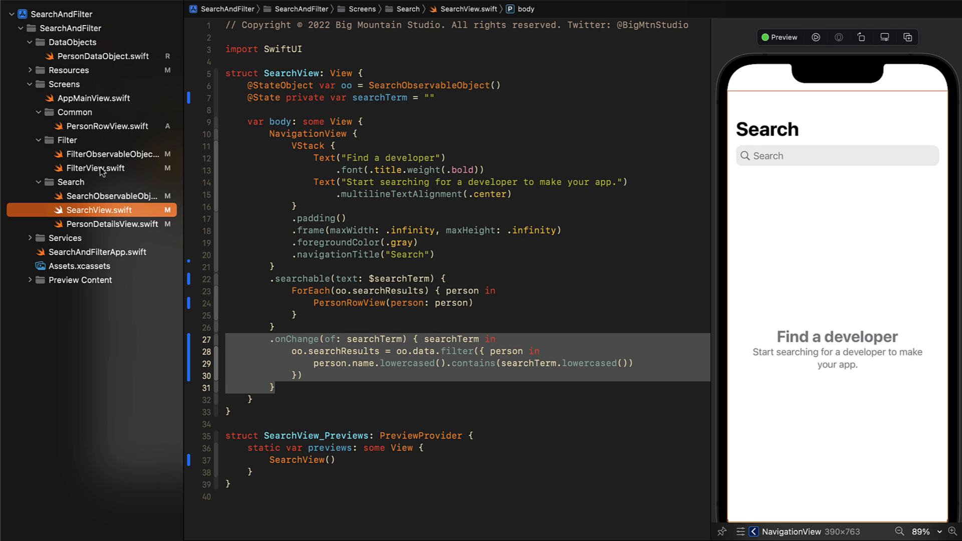
{"action": "left_click", "coordinate": [96, 167]}
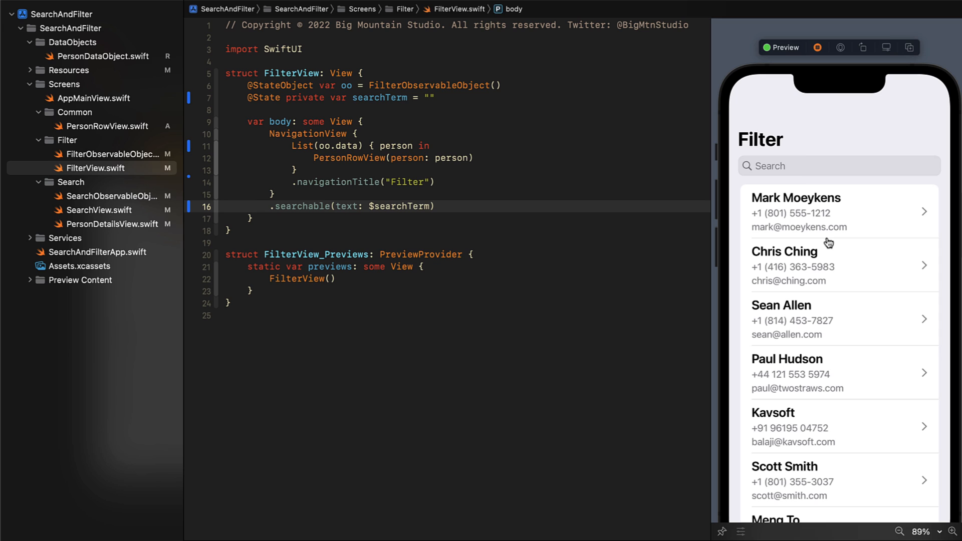
{"action": "mouse_move", "coordinate": [833, 257]}
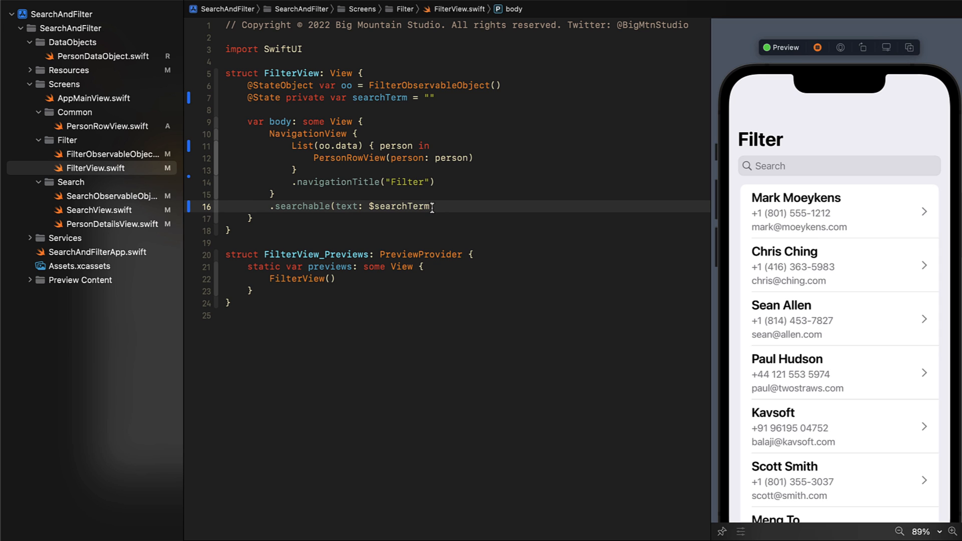
- Give searchable placement .navigationBarDrawer(displayMode: .always) and run the app in the simulator
{"action": "type", "text": ", placement: SearchFieldPlacement"}
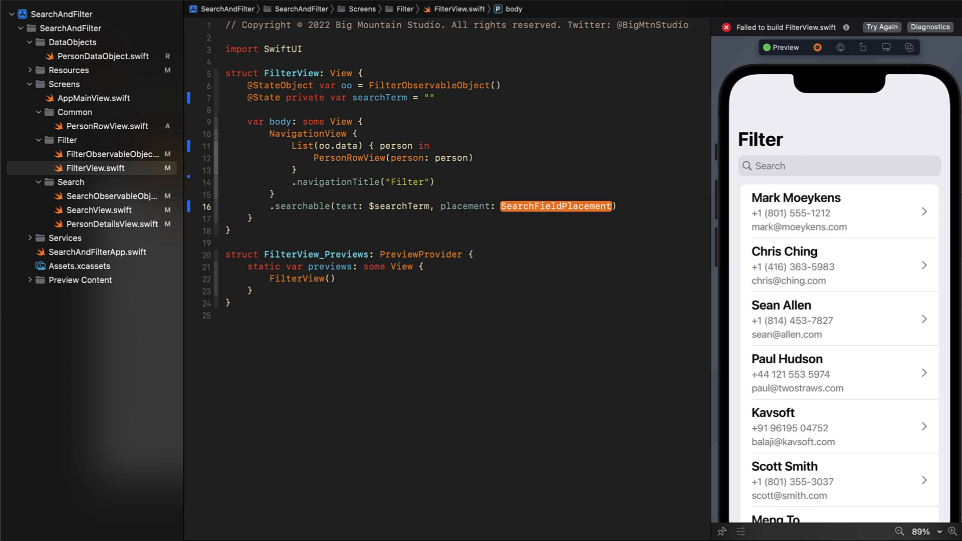
{"action": "type", "text": "."}
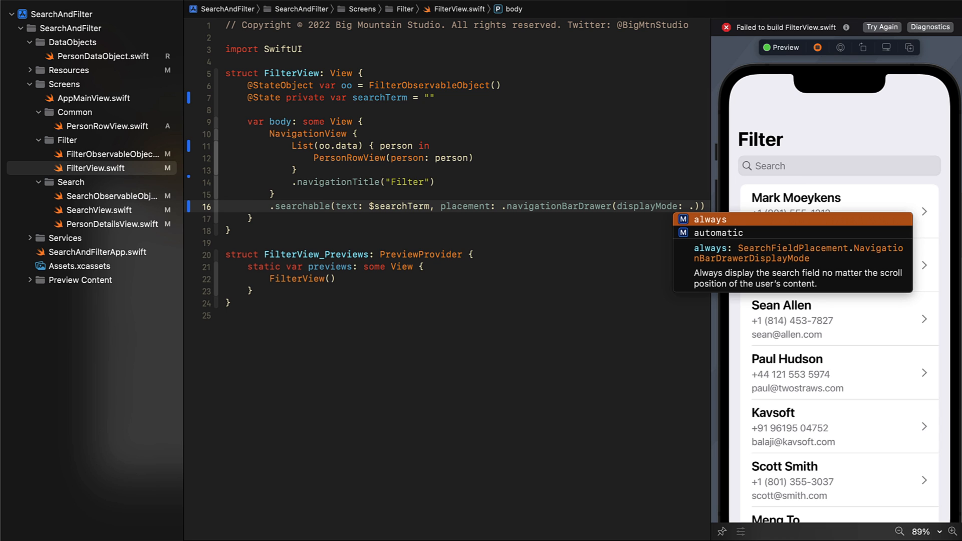
{"action": "left_click", "coordinate": [711, 219]}
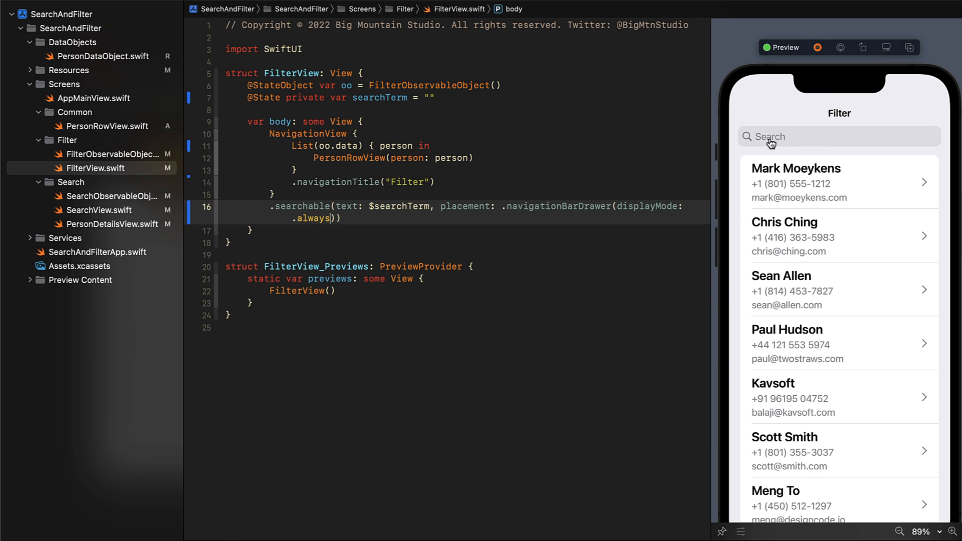
{"action": "scroll", "scroll_direction": "down", "scroll_amount": 3}
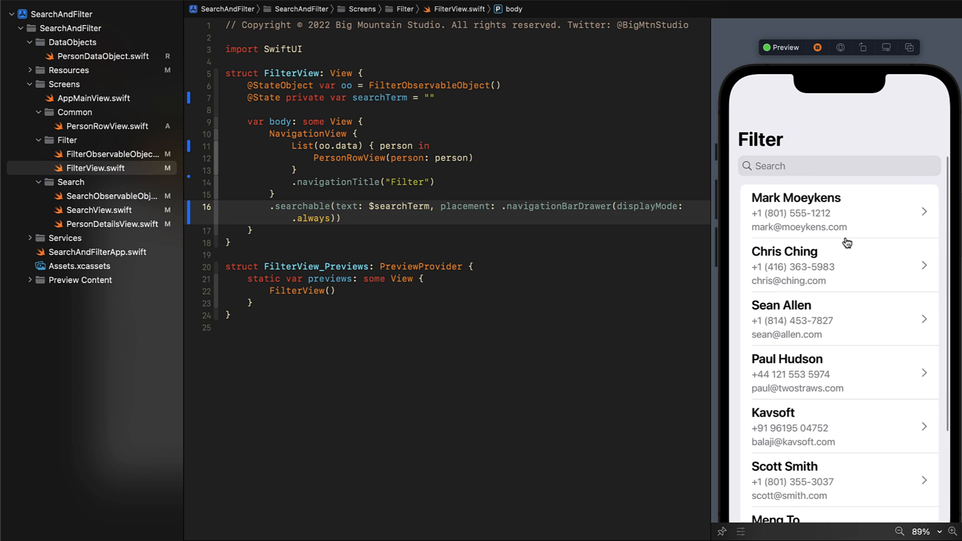
{"action": "scroll", "scroll_direction": "down", "scroll_amount": 3}
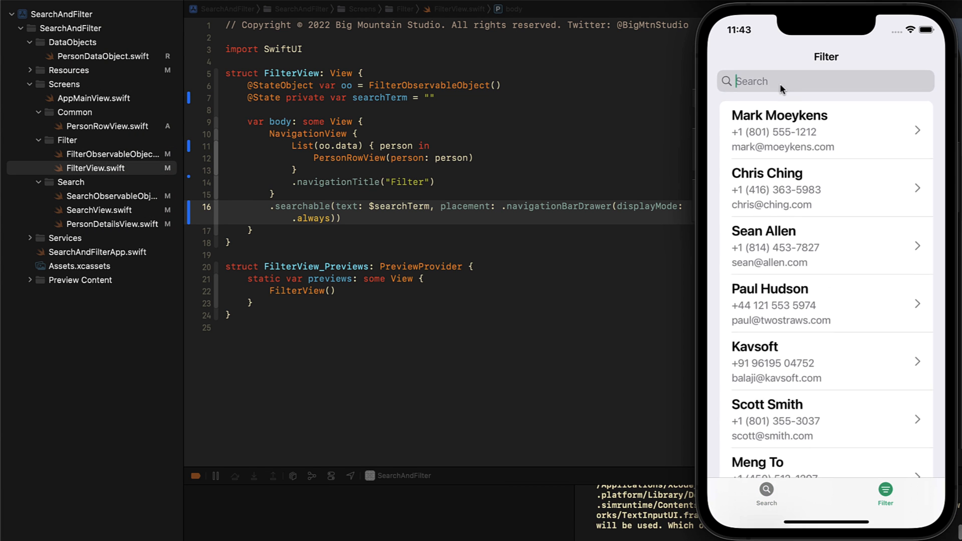
- Search "Mark" in the running app (list unfiltered), clear it, and return to the FilterView code
{"action": "type", "text": "Mark"}
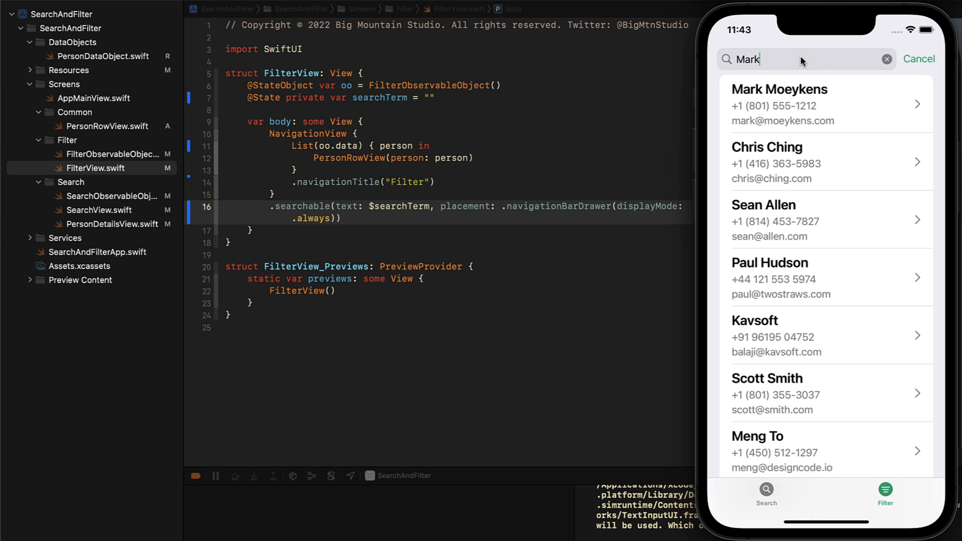
{"action": "mouse_move", "coordinate": [758, 67]}
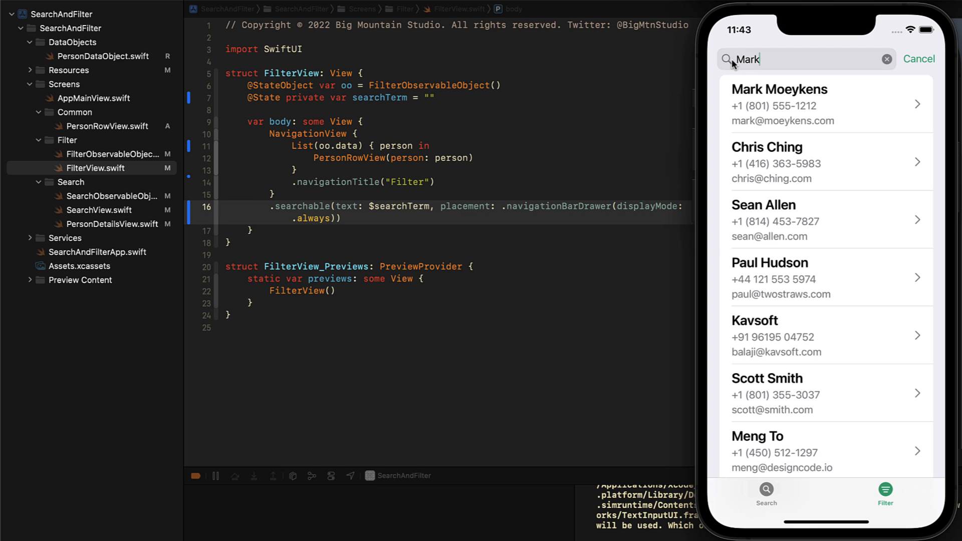
{"action": "mouse_move", "coordinate": [776, 95]}
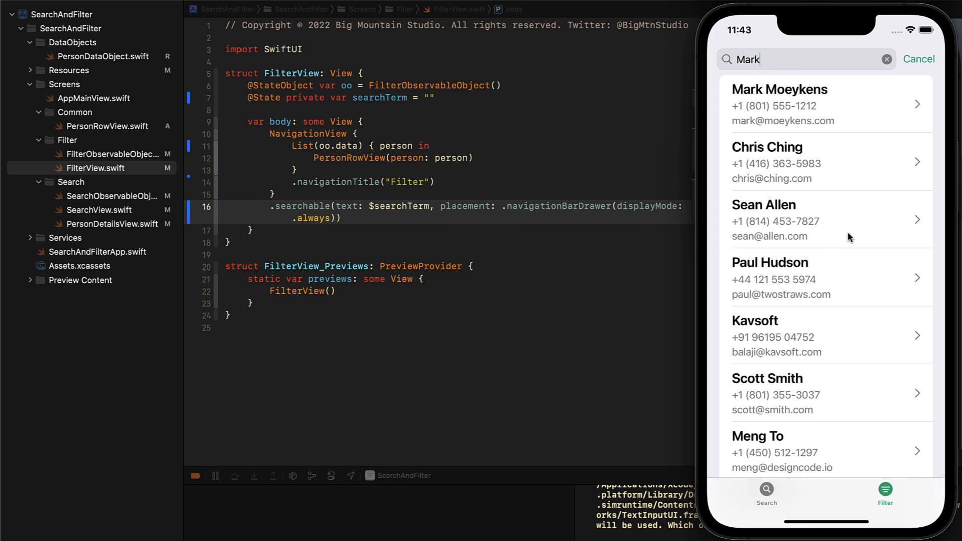
{"action": "left_click", "coordinate": [887, 59]}
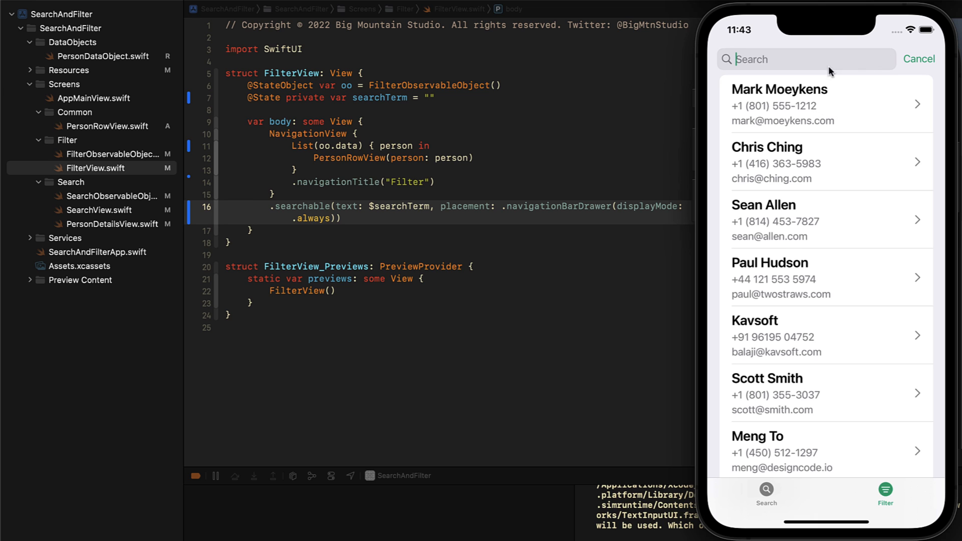
{"action": "left_click", "coordinate": [919, 59]}
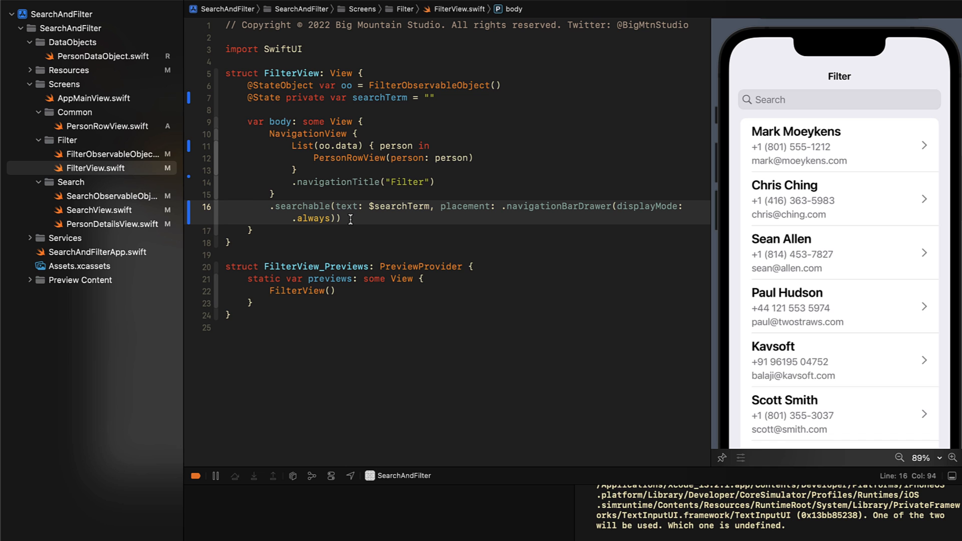
{"action": "left_click", "coordinate": [98, 210]}
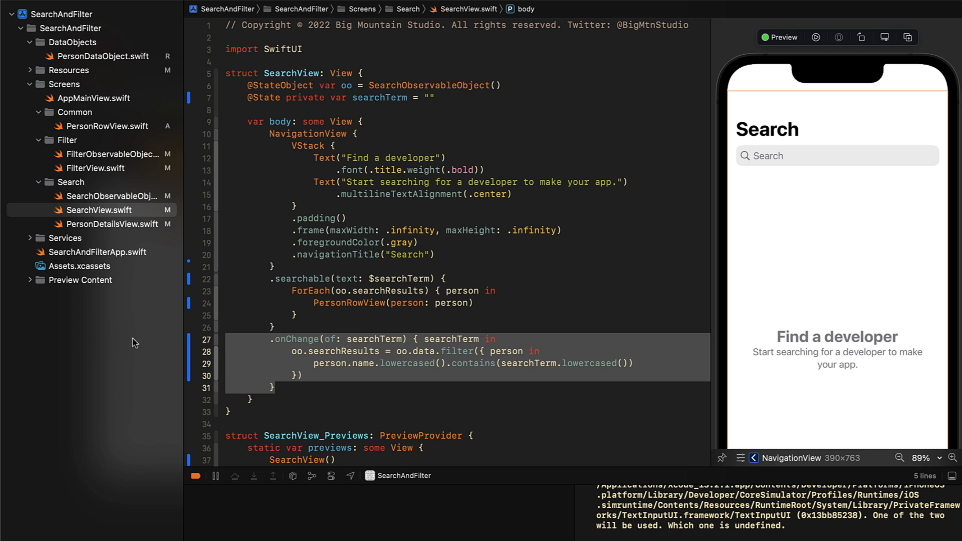
{"action": "mouse_move", "coordinate": [128, 179]}
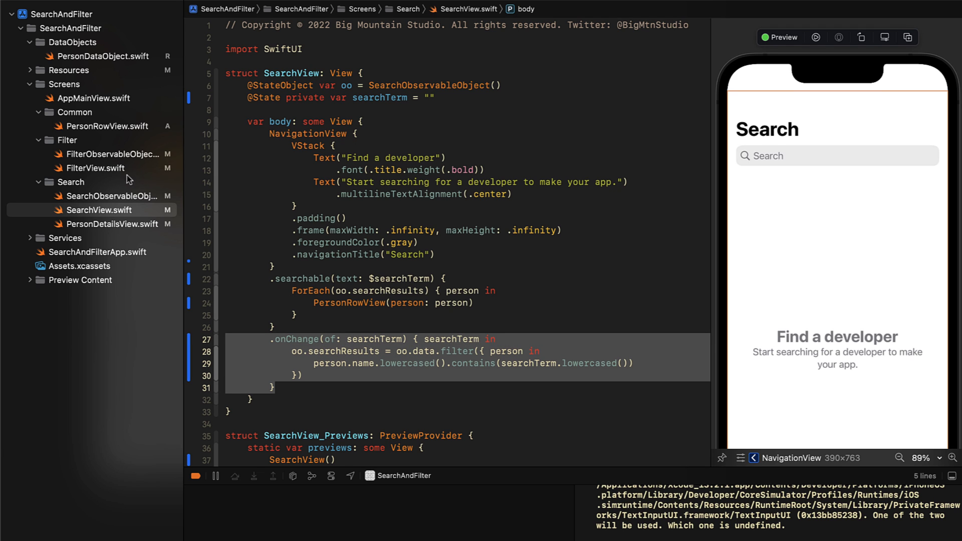
{"action": "left_click", "coordinate": [97, 167]}
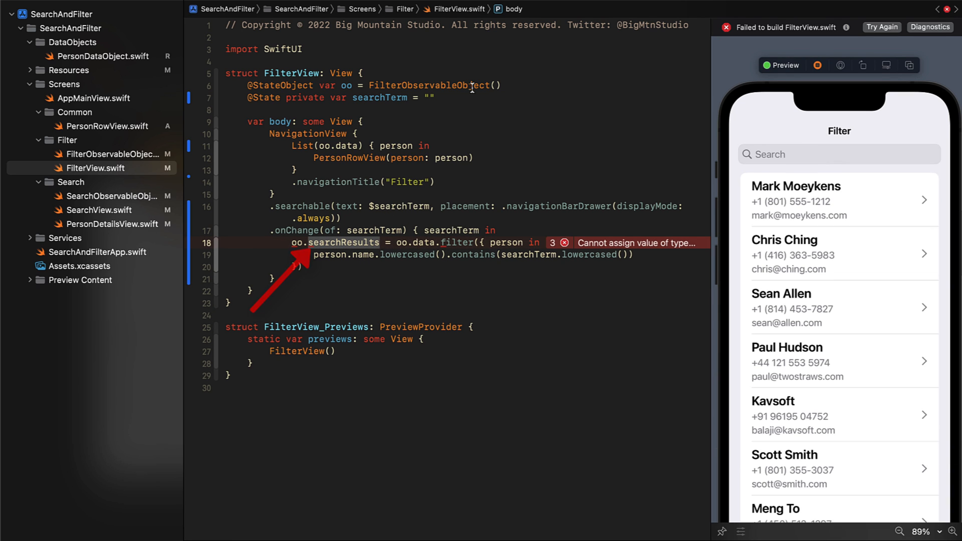
{"action": "left_click", "coordinate": [110, 154]}
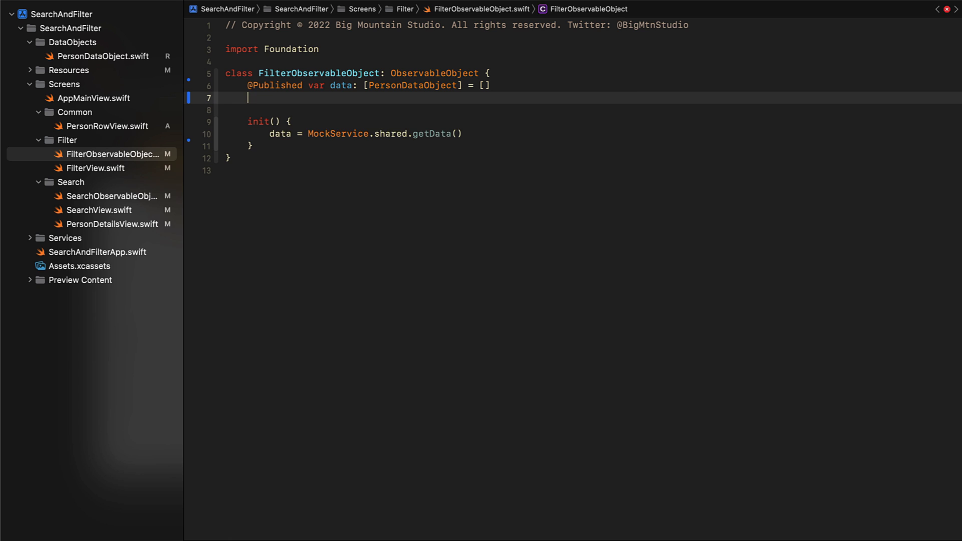
{"action": "type", "text": "@Published var searchResults:"}
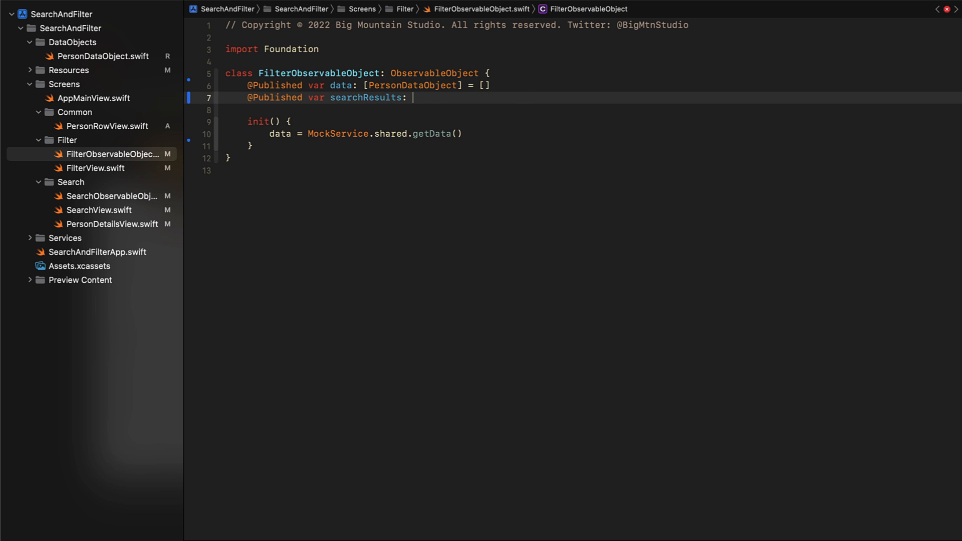
{"action": "type", "text": "[PersonDataObject] = []"}
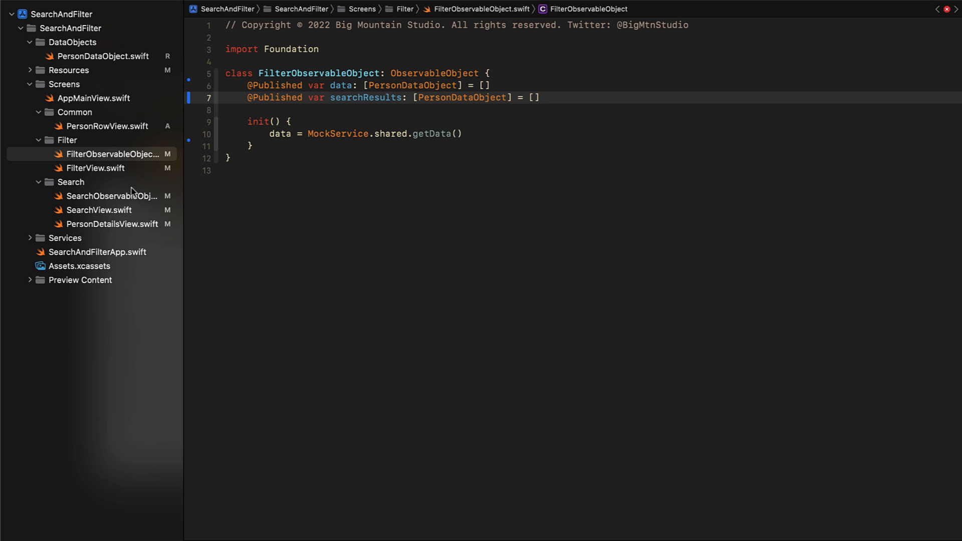
{"action": "left_click", "coordinate": [96, 168]}
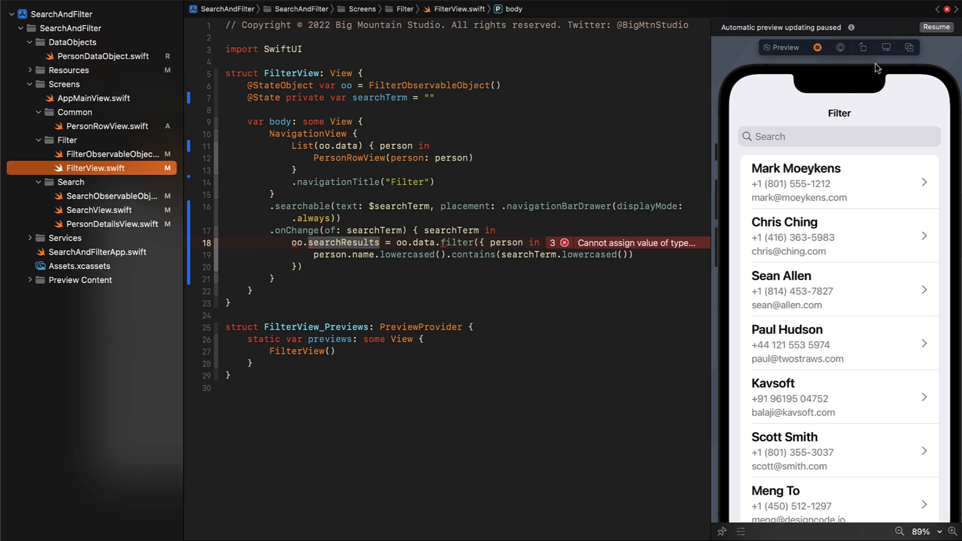
- Run the app and search "Mark" on the Filter screen
{"action": "left_click", "coordinate": [936, 27]}
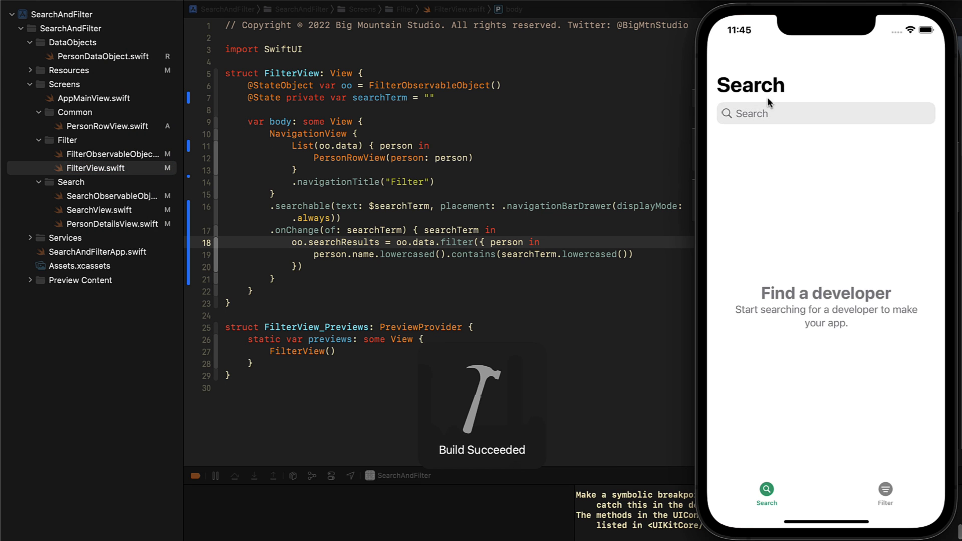
{"action": "left_click", "coordinate": [798, 113]}
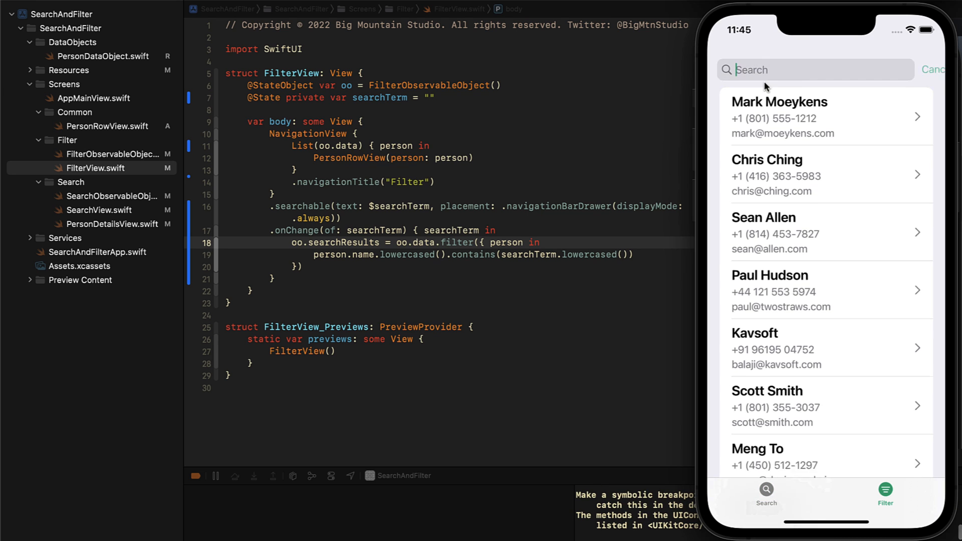
{"action": "type", "text": "Mark"}
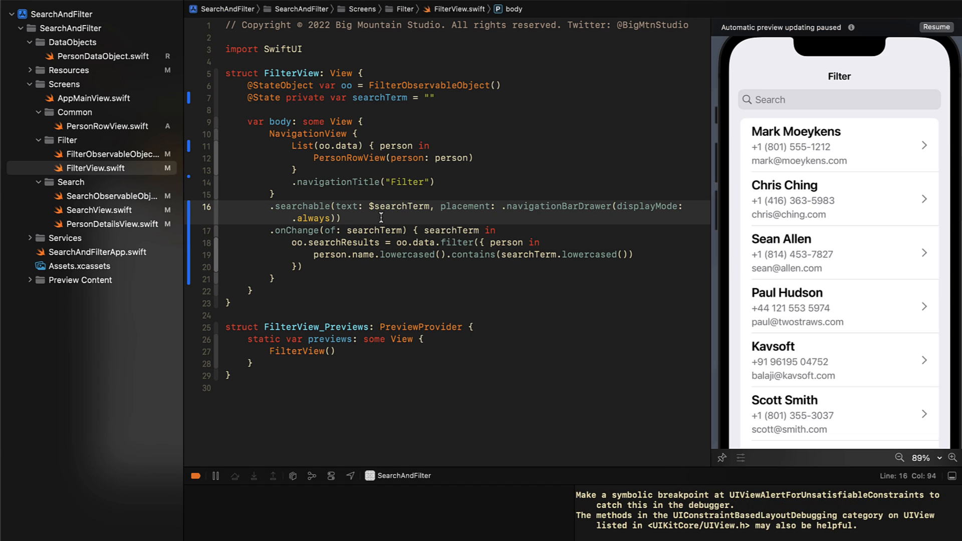
{"action": "left_click", "coordinate": [98, 209]}
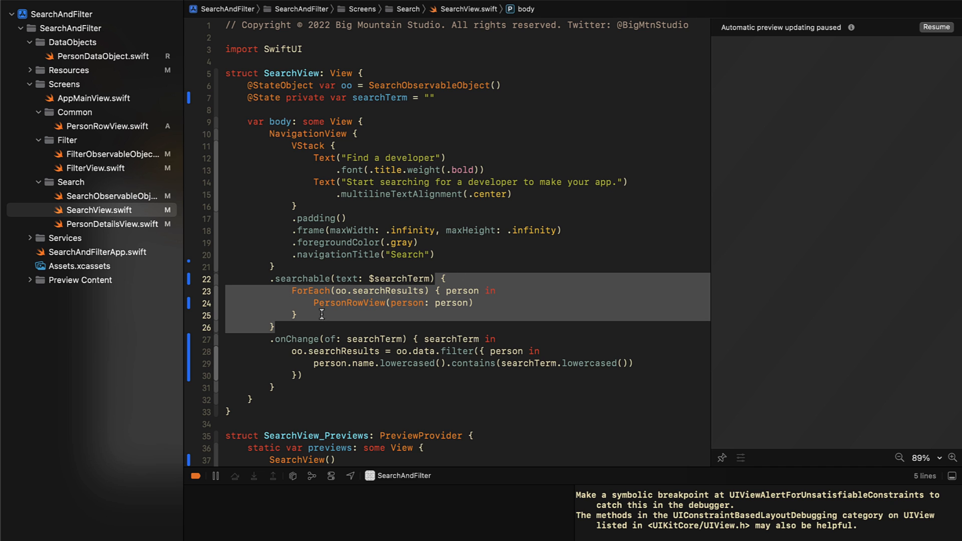
{"action": "mouse_move", "coordinate": [152, 169]}
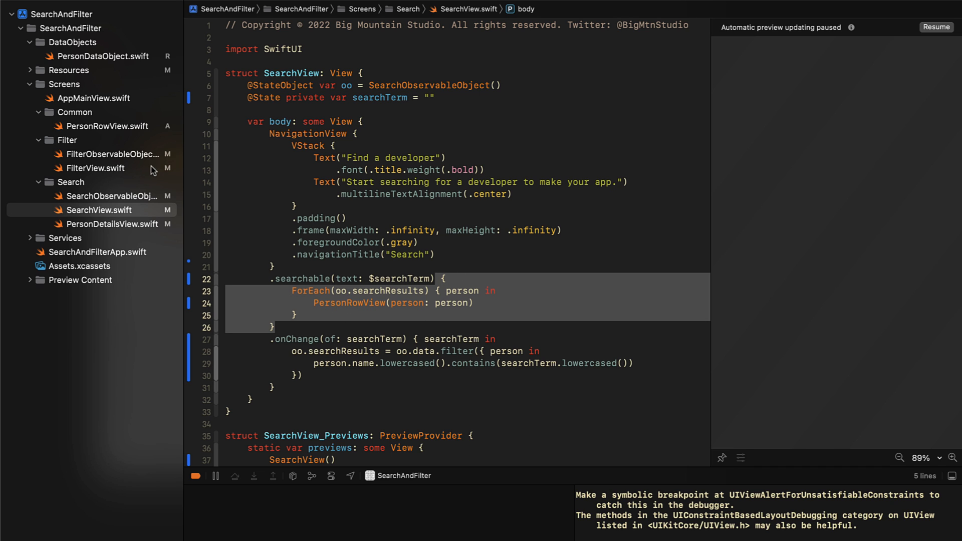
{"action": "left_click", "coordinate": [96, 169]}
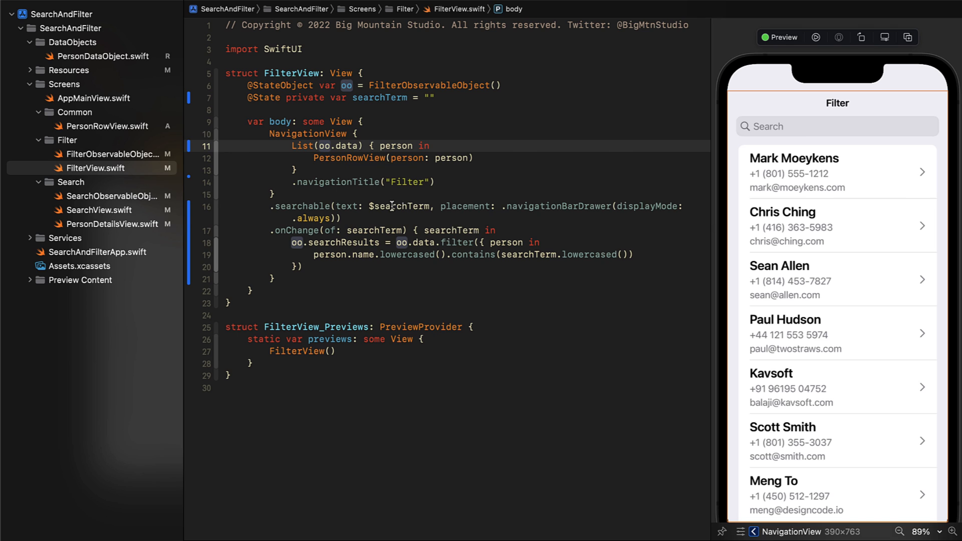
- Change the List source to searchTerm.isEmpty ? oo.data : oo.searchResults
{"action": "double_click", "coordinate": [399, 207]}
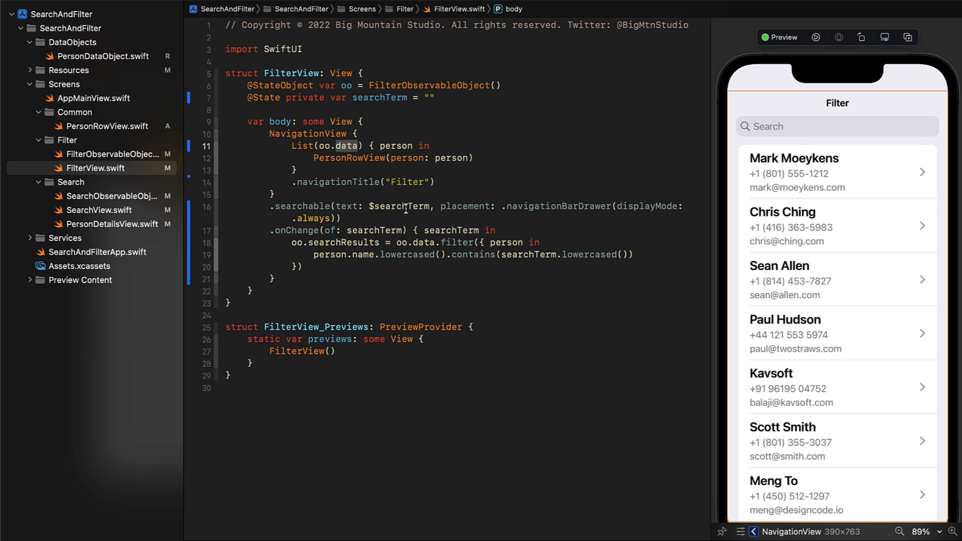
{"action": "double_click", "coordinate": [400, 207]}
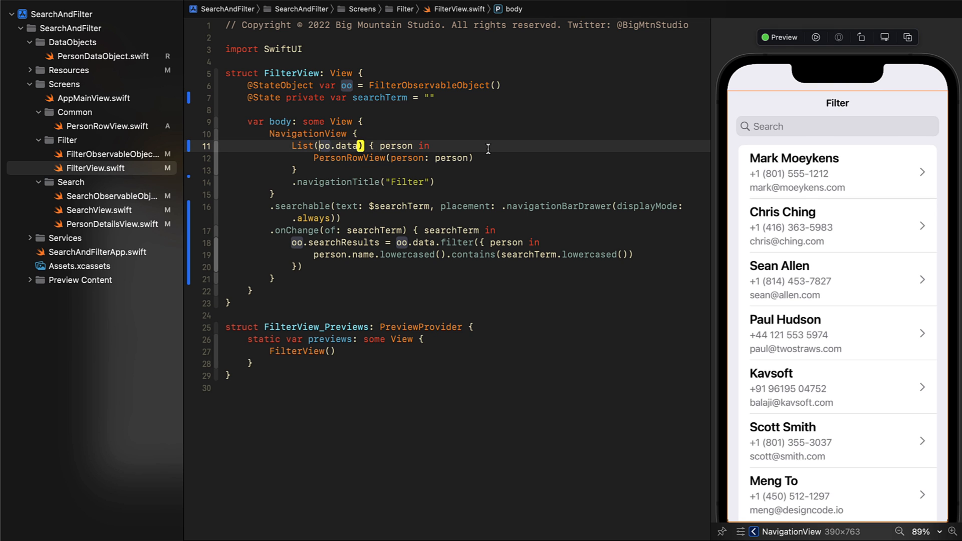
{"action": "type", "text": "searchTerm.isEmpty"}
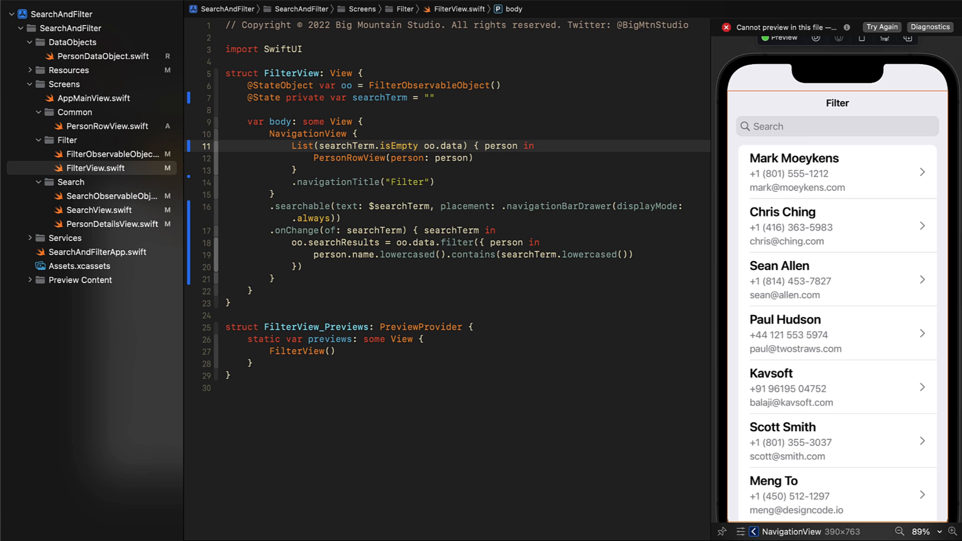
{"action": "type", "text": "?"}
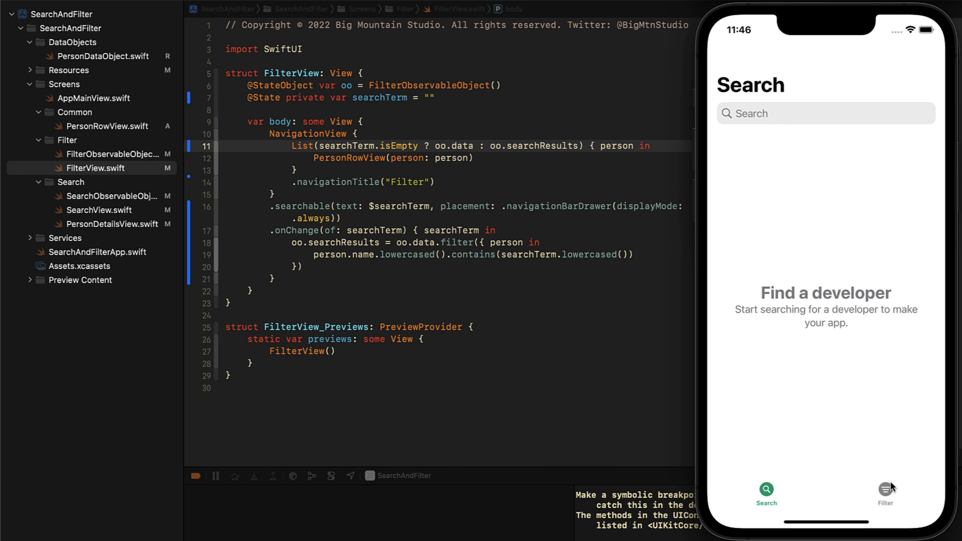
- Search "M" on the Filter screen to narrow the list, clear it, and return to the FilterView editor
{"action": "left_click", "coordinate": [798, 113]}
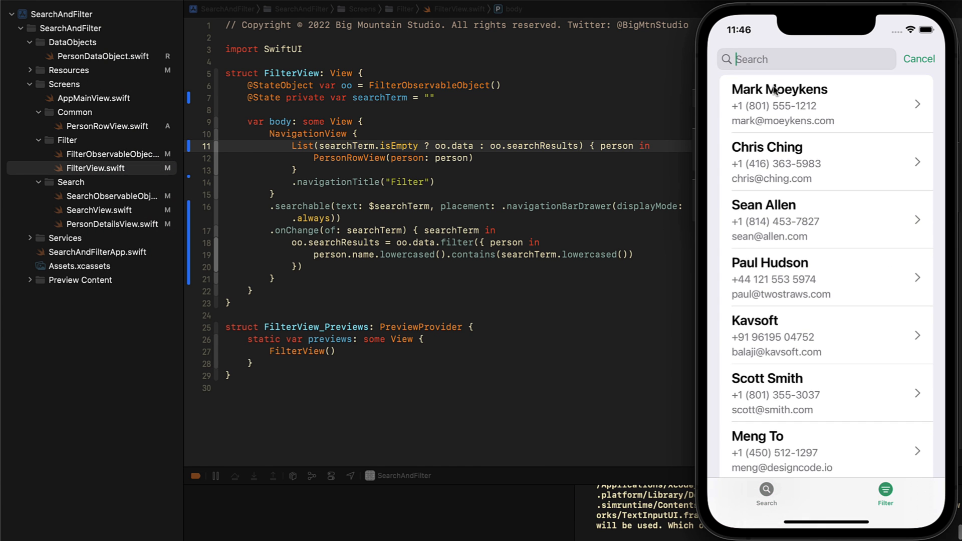
{"action": "type", "text": "M"}
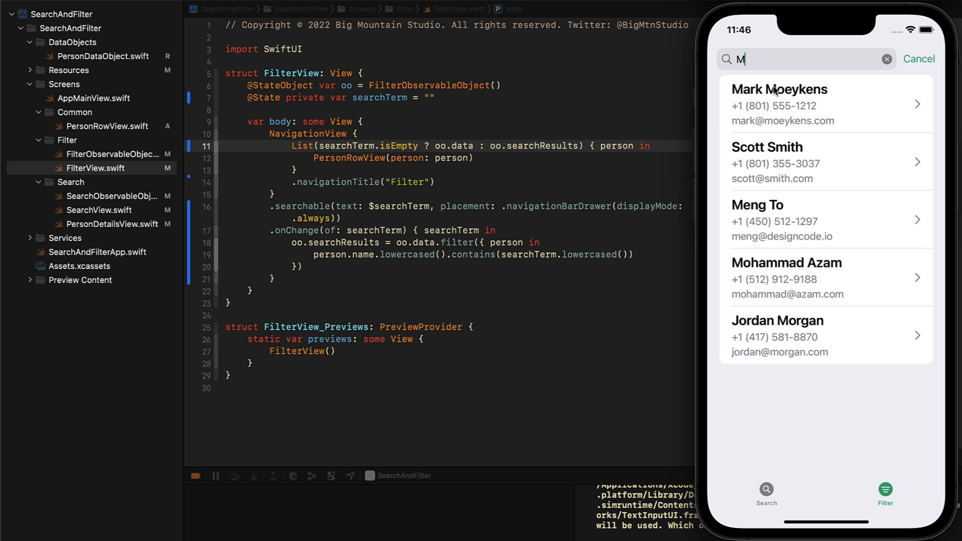
{"action": "left_click", "coordinate": [886, 59]}
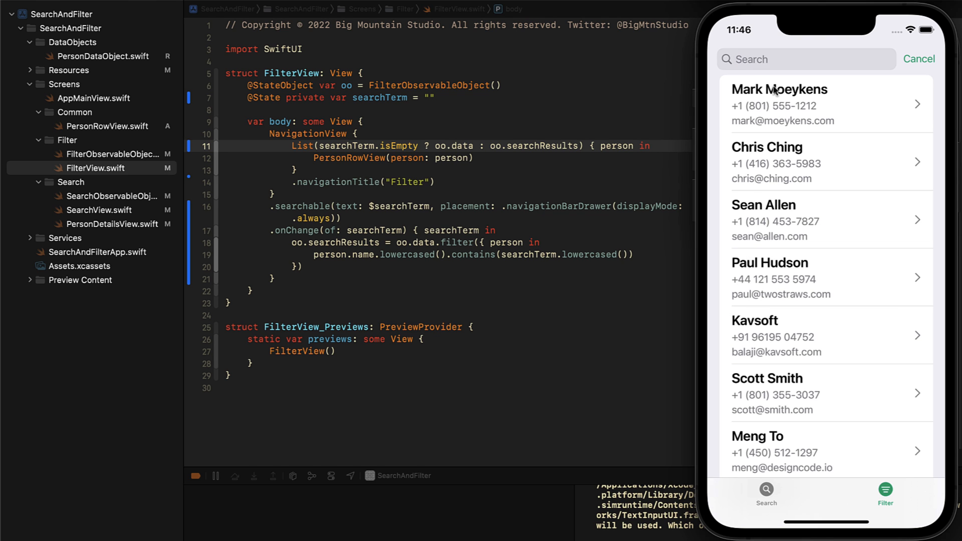
{"action": "mouse_move", "coordinate": [637, 124]}
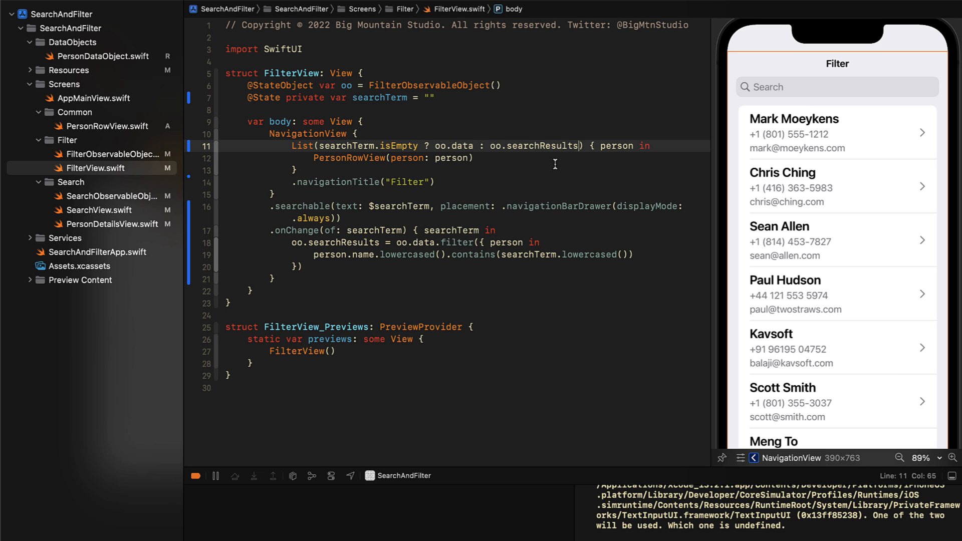
{"action": "left_click", "coordinate": [356, 147]}
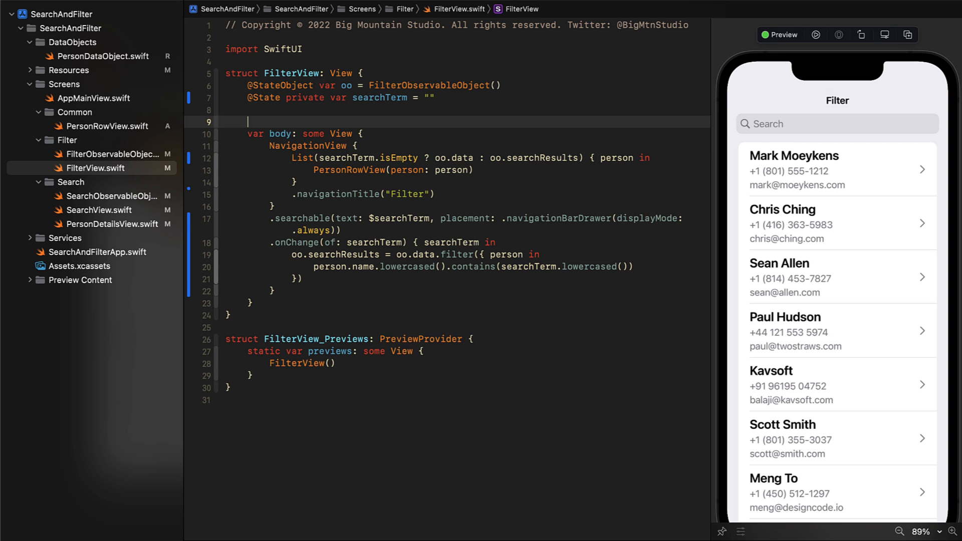
- Declare a computed listData property with an if searchTerm.isEmpty branch returning oo.data or oo.searchResults
{"action": "type", "text": "var"}
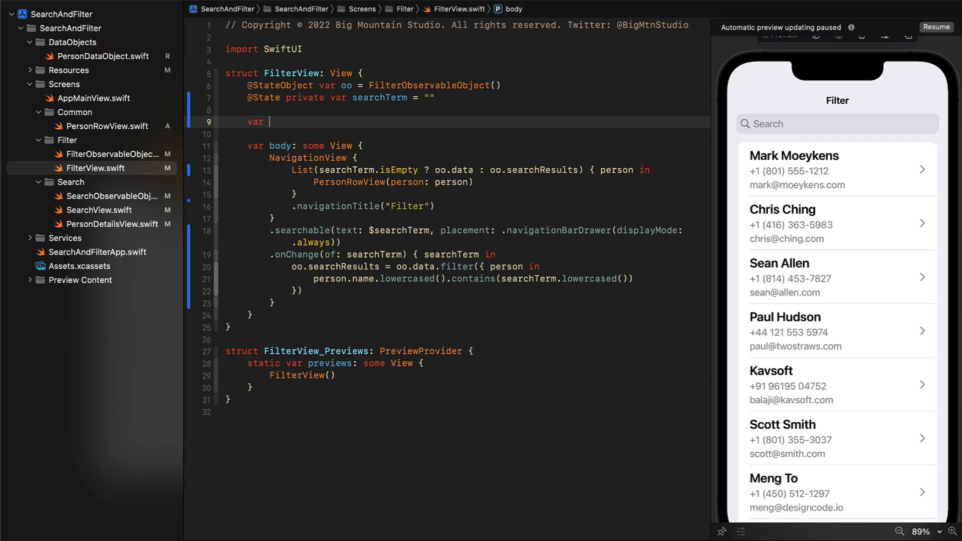
{"action": "type", "text": "listDA"}
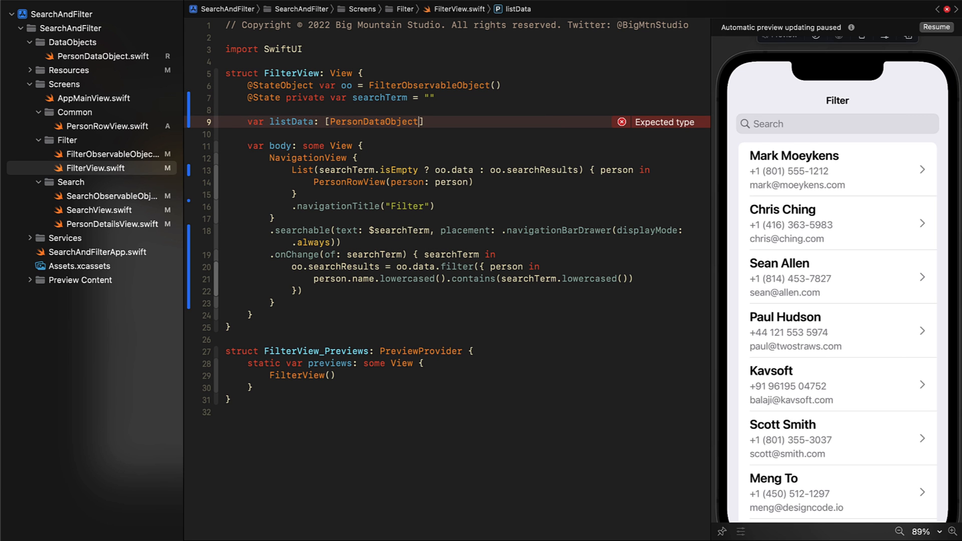
{"action": "type", "text": "{"}
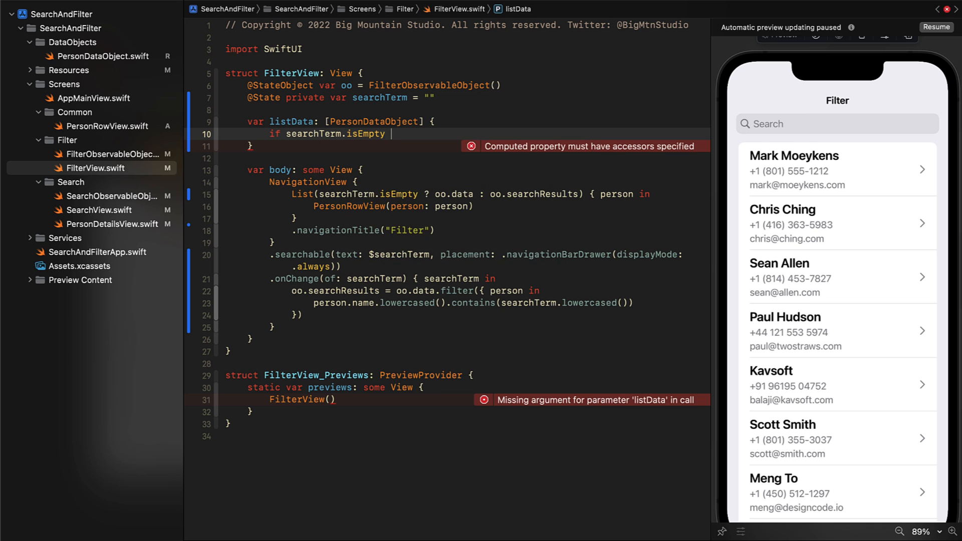
{"action": "type", "text": "{"}
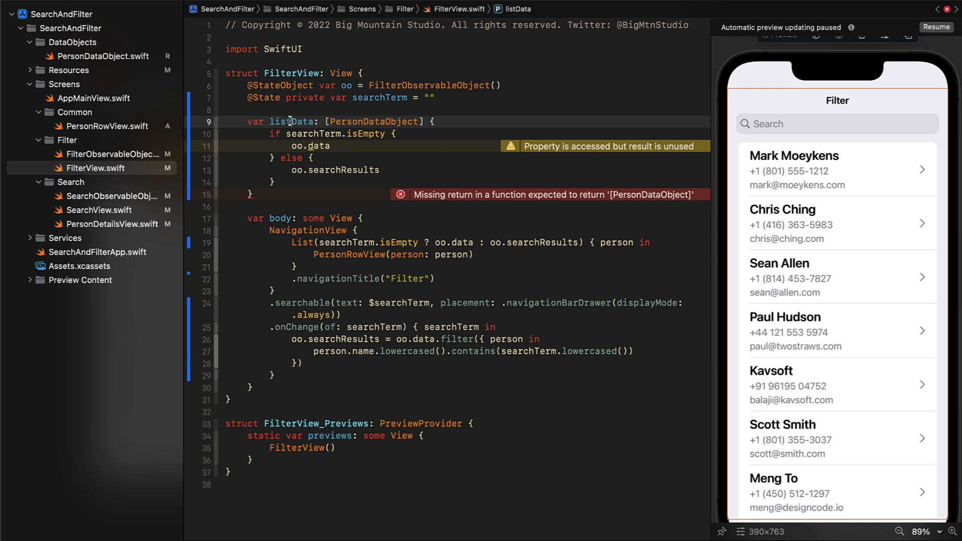
- Replace the List's ternary data argument with listData and finish the return statement
{"action": "double_click", "coordinate": [292, 121]}
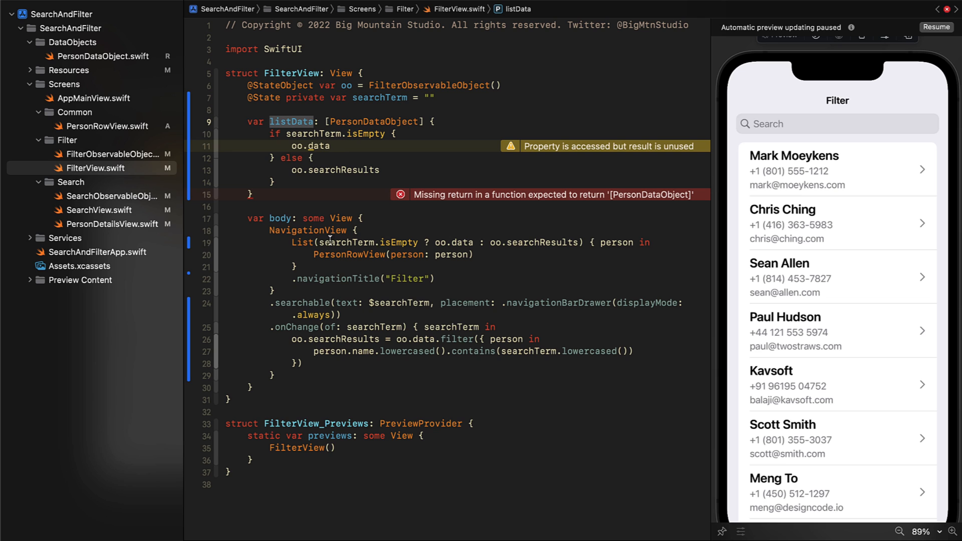
{"action": "type", "text": "listData) { person in"}
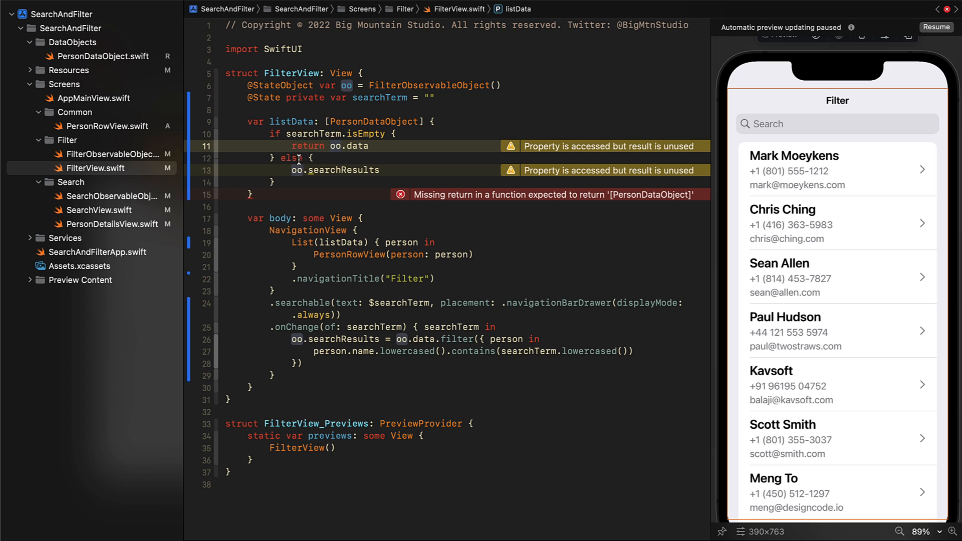
{"action": "type", "text": "return"}
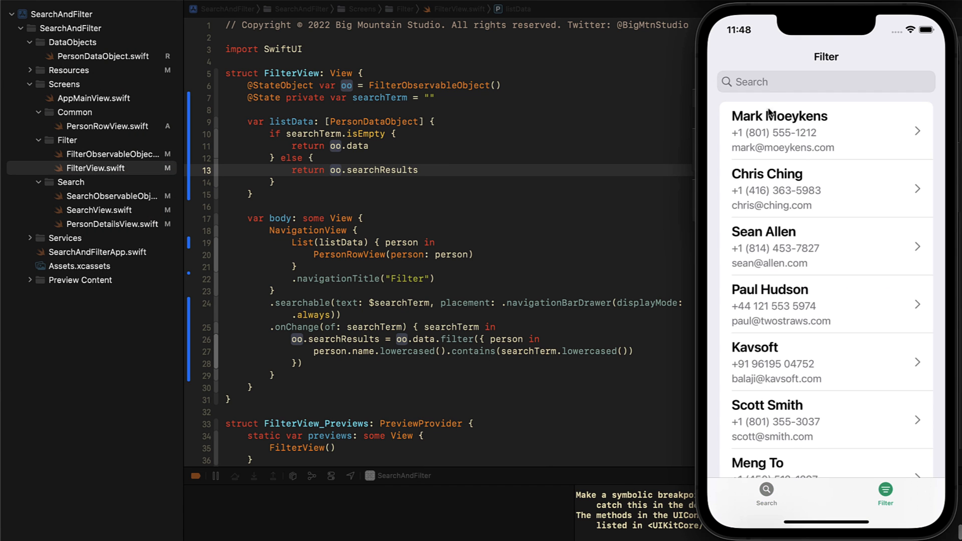
- Activate the Filter tab's search field in the running simulator app
{"action": "left_click", "coordinate": [825, 82]}
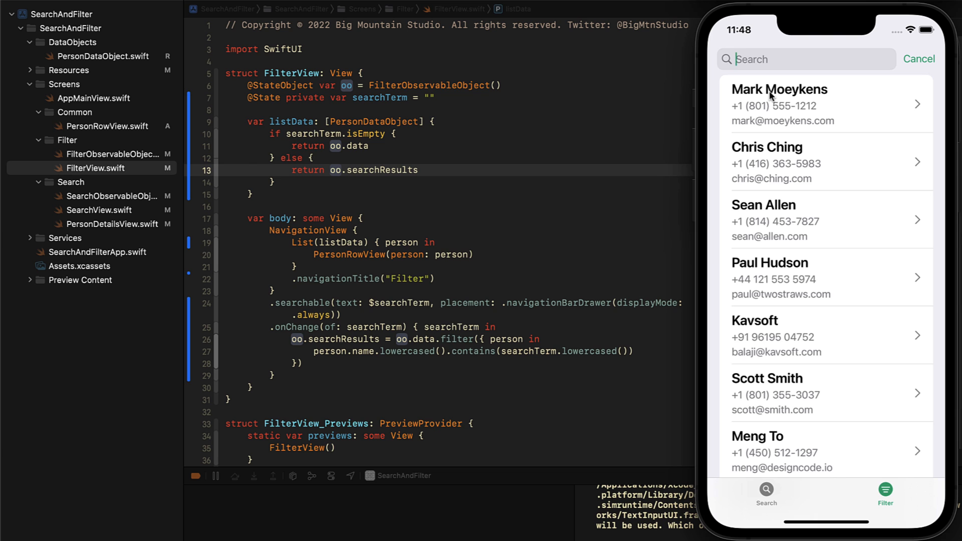
{"action": "type", "text": "o"}
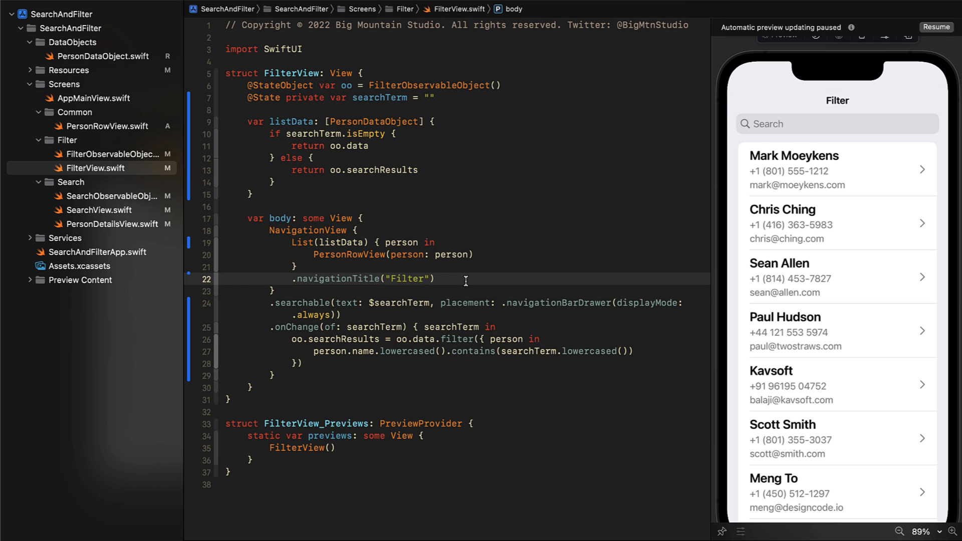
- Add .animation(.default, value: searchTerm) below the list's .navigationTitle
{"action": "type", "text": ".an"}
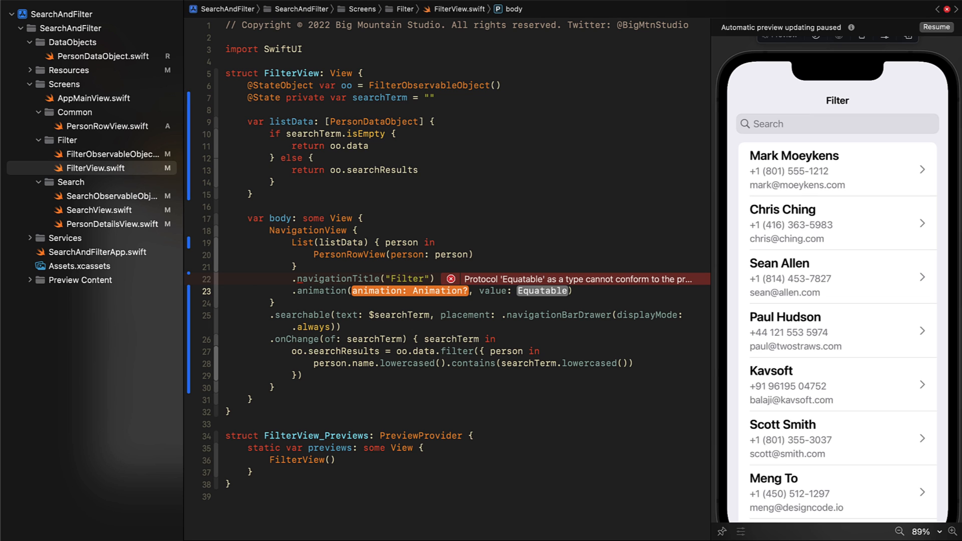
{"action": "type", "text": ".default"}
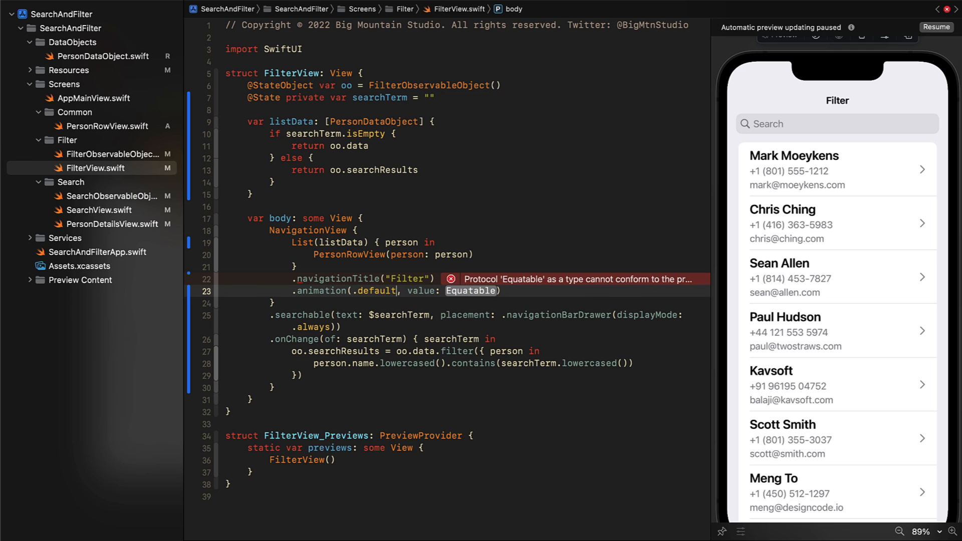
{"action": "double_click", "coordinate": [472, 290]}
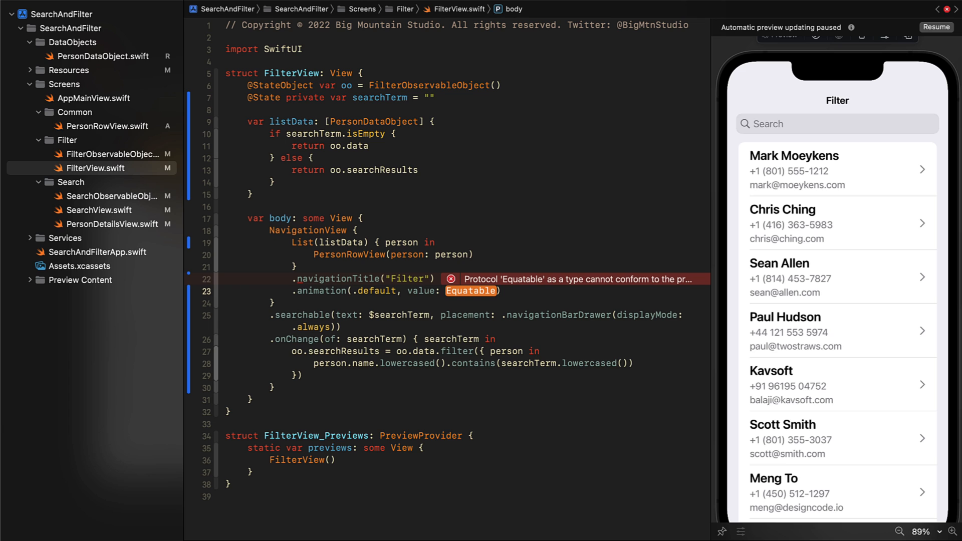
{"action": "type", "text": "searchTerm"}
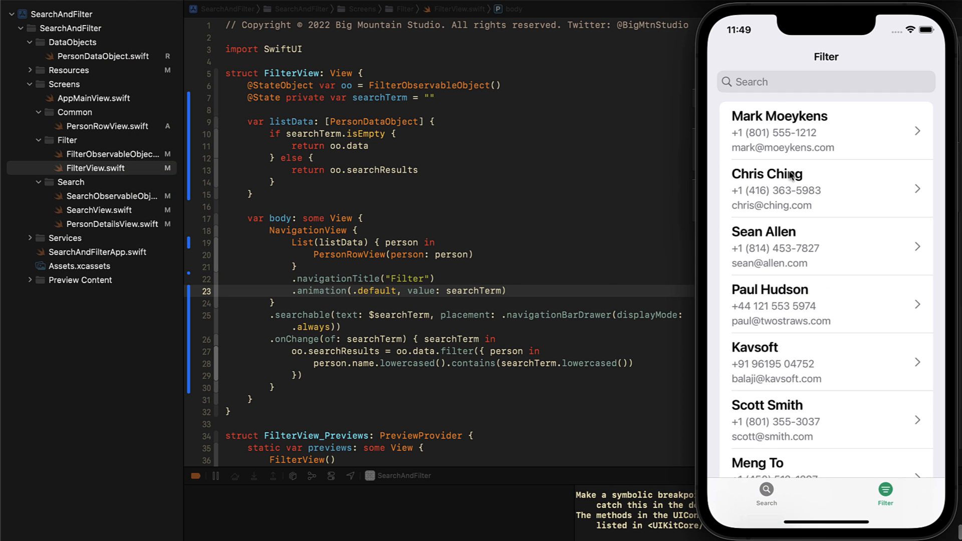
- Search for M in the running app so rows animate away, then cancel
{"action": "type", "text": "M"}
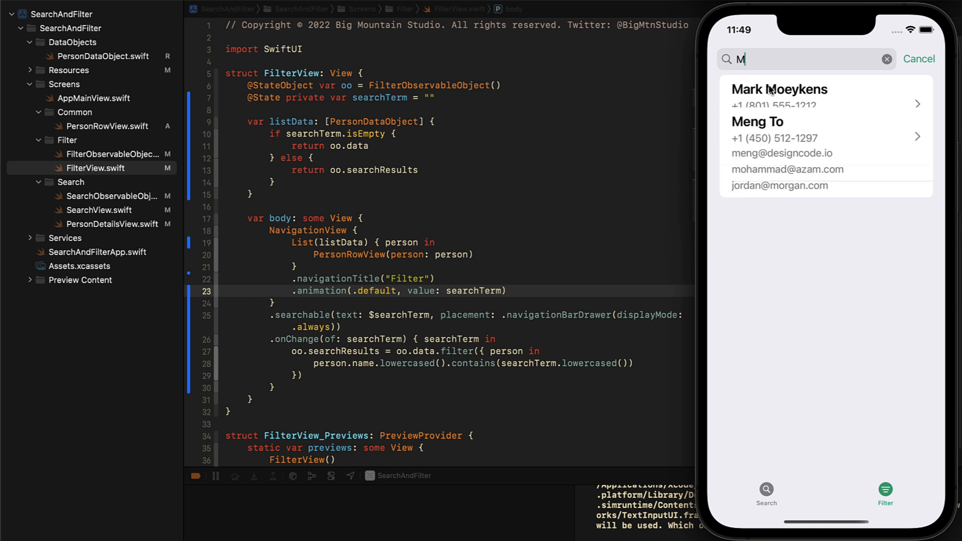
{"action": "left_click", "coordinate": [886, 59]}
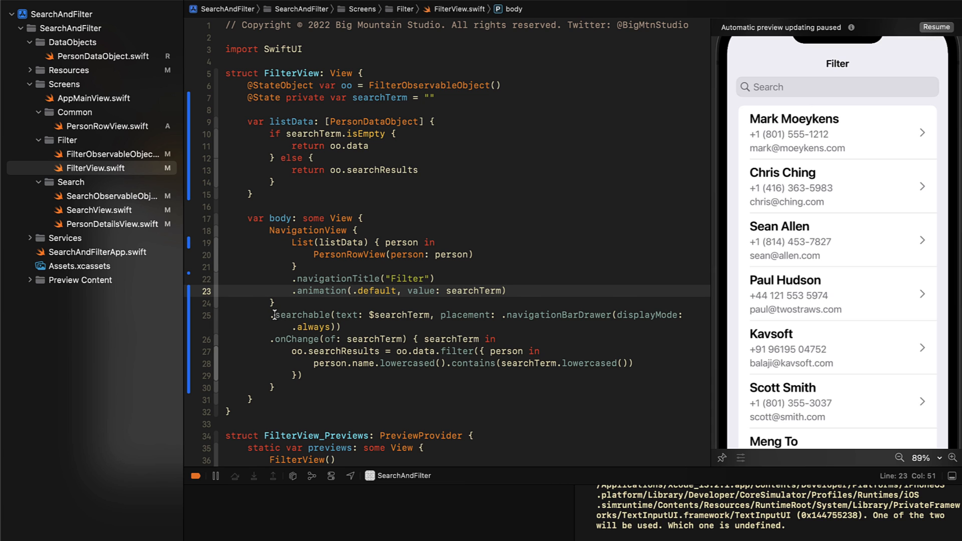
{"action": "left_click_drag", "start_coordinate": [274, 315], "coordinate": [349, 328]}
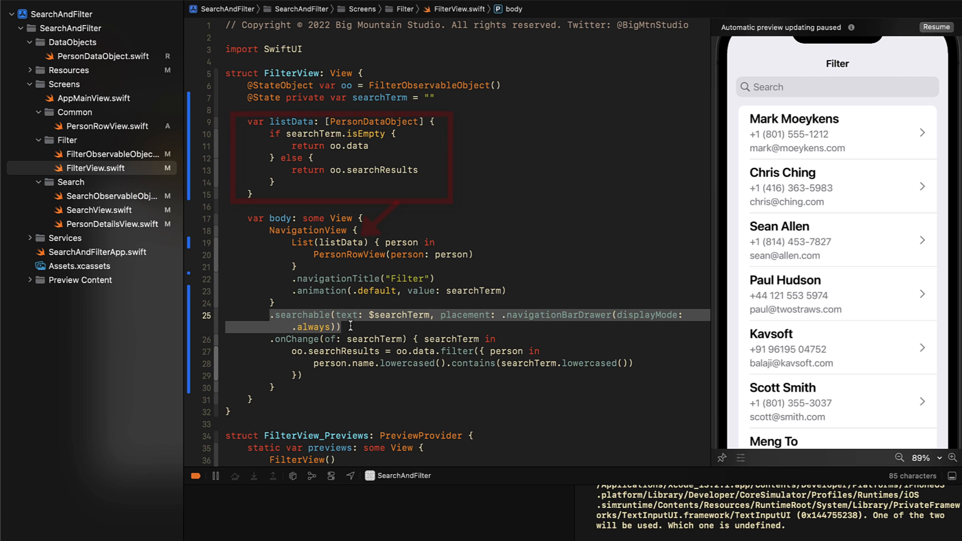
{"action": "double_click", "coordinate": [342, 242]}
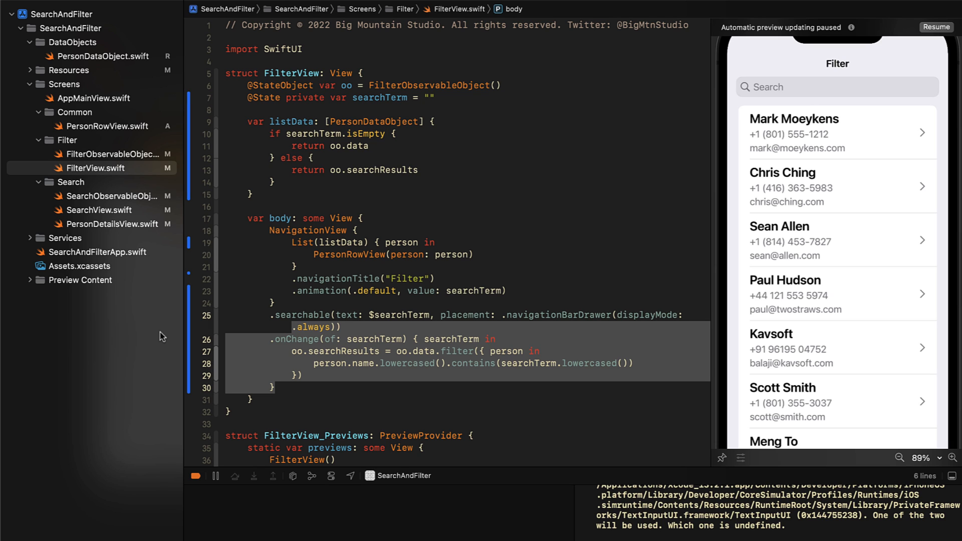
{"action": "mouse_move", "coordinate": [172, 336]}
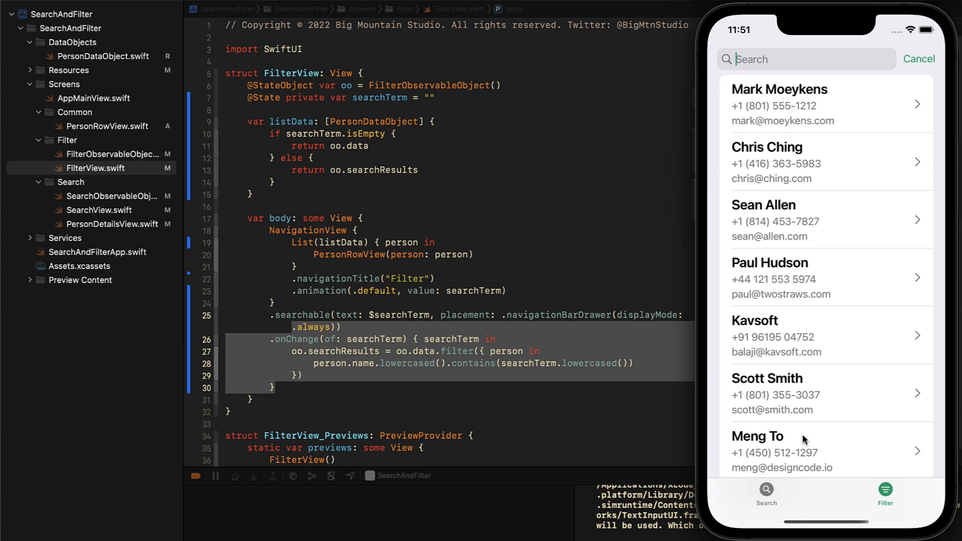
{"action": "mouse_move", "coordinate": [781, 66]}
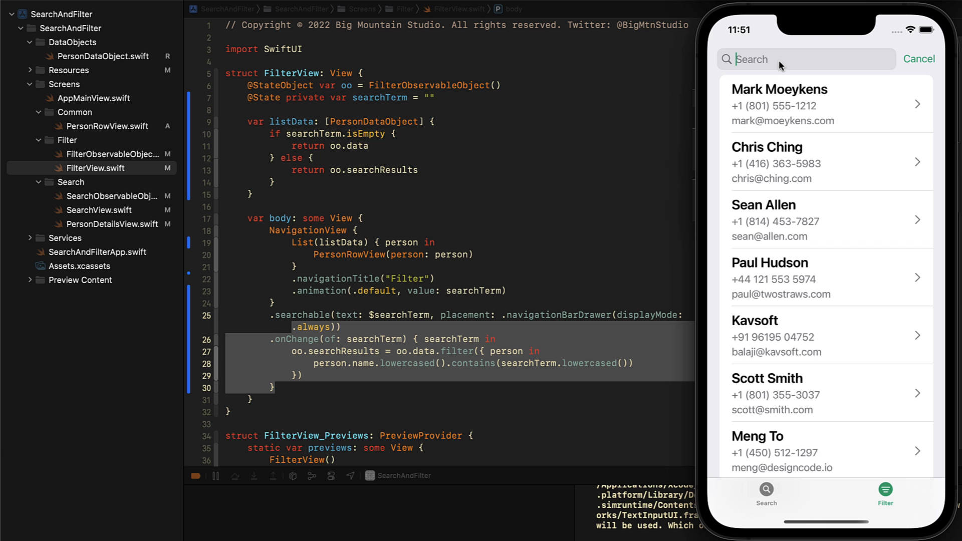
{"action": "type", "text": "Sco"}
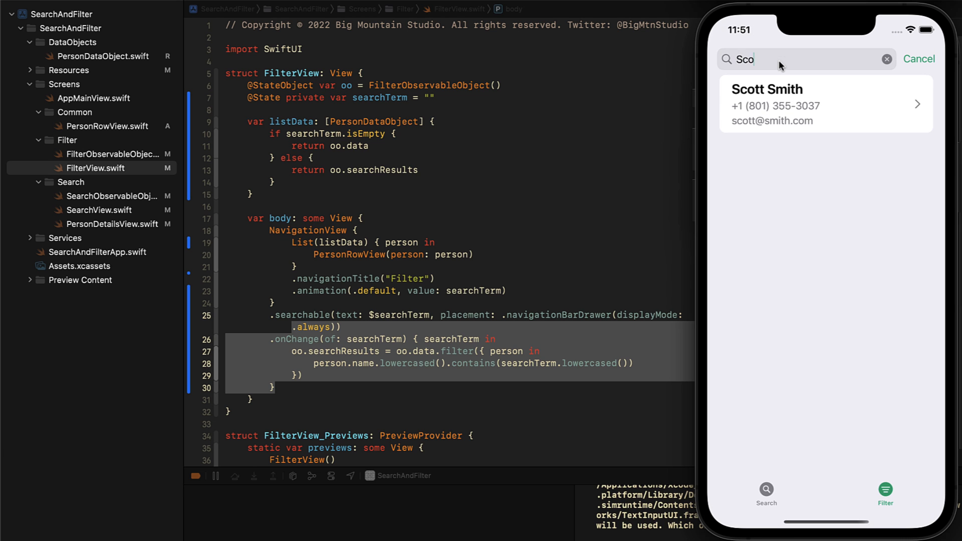
{"action": "mouse_move", "coordinate": [909, 106]}
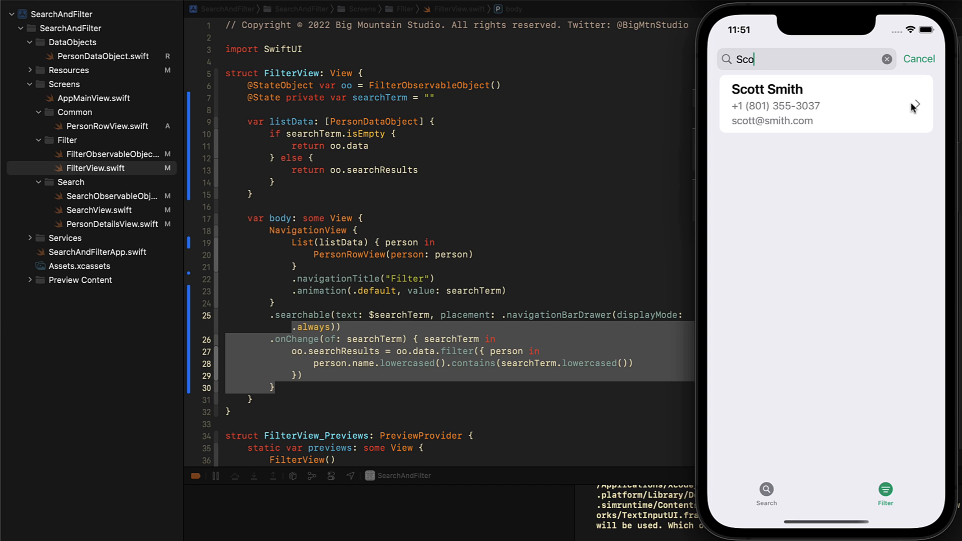
{"action": "mouse_move", "coordinate": [841, 110]}
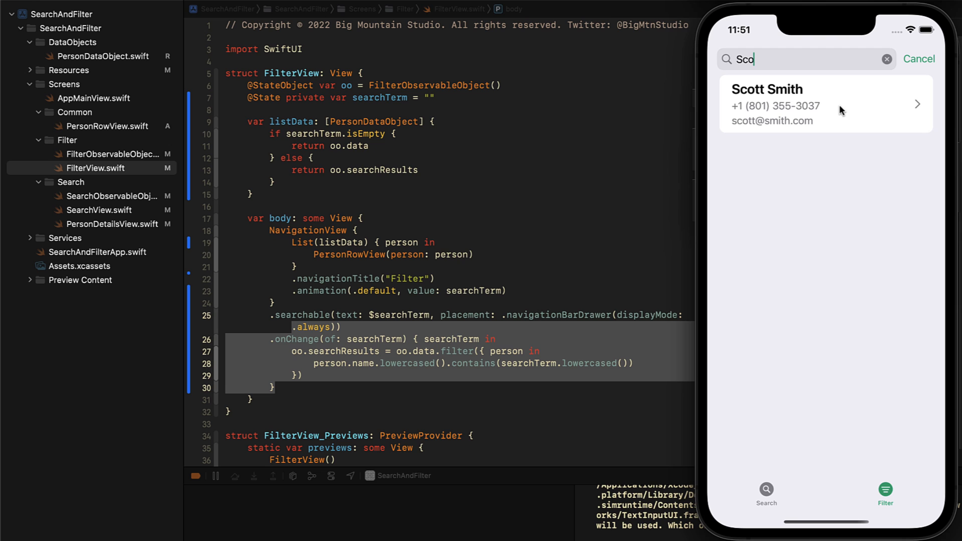
{"action": "mouse_move", "coordinate": [912, 86]}
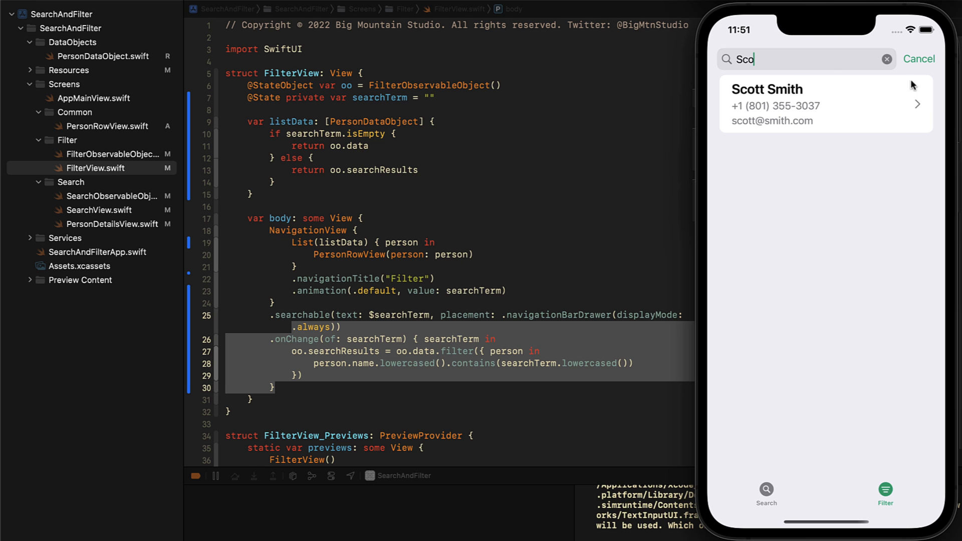
{"action": "left_click", "coordinate": [886, 59]}
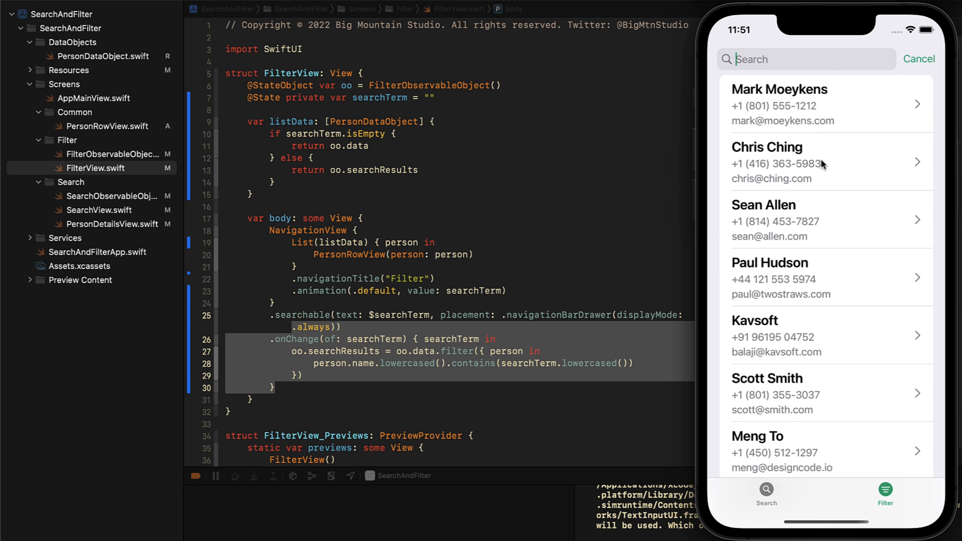
{"action": "mouse_move", "coordinate": [824, 164]}
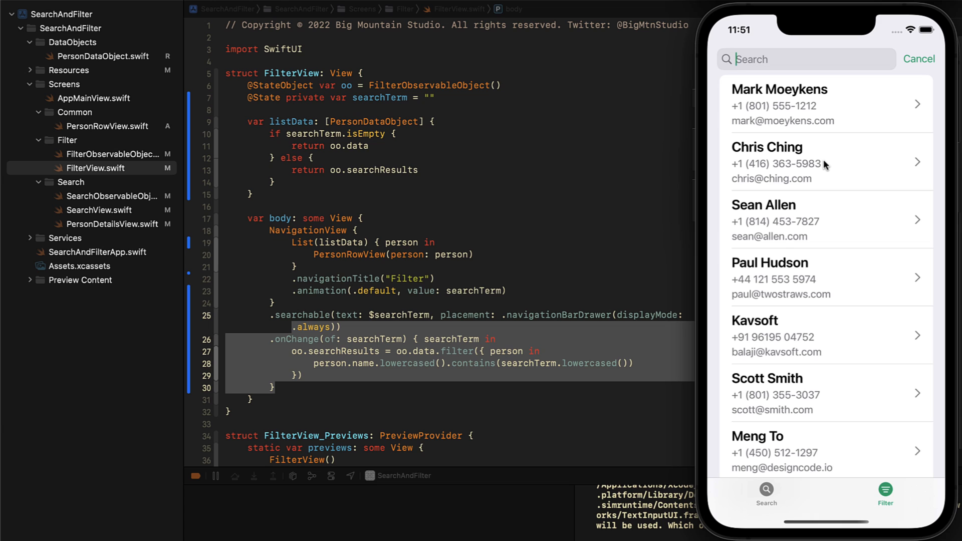